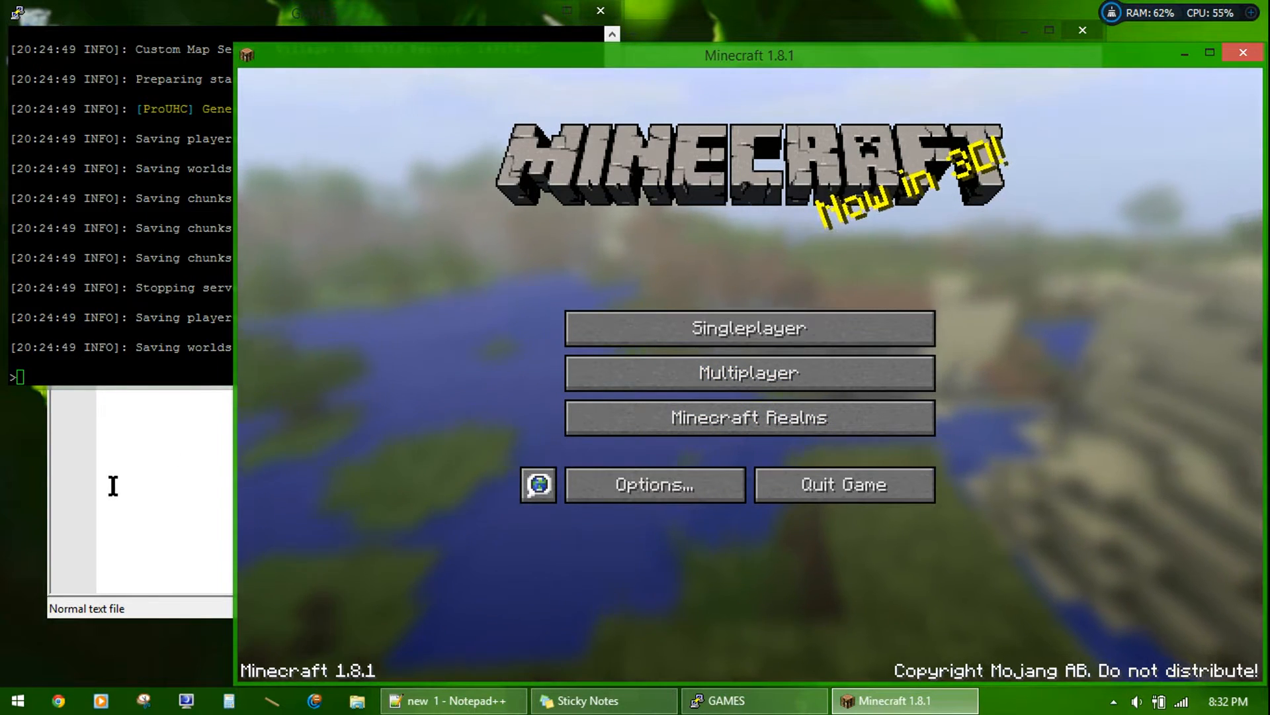
Step: Expand the plugins folder and point out the ProUHC 1.7, WorldEdit and Multiverse-Core-2.5 jars
left_click(457, 700)
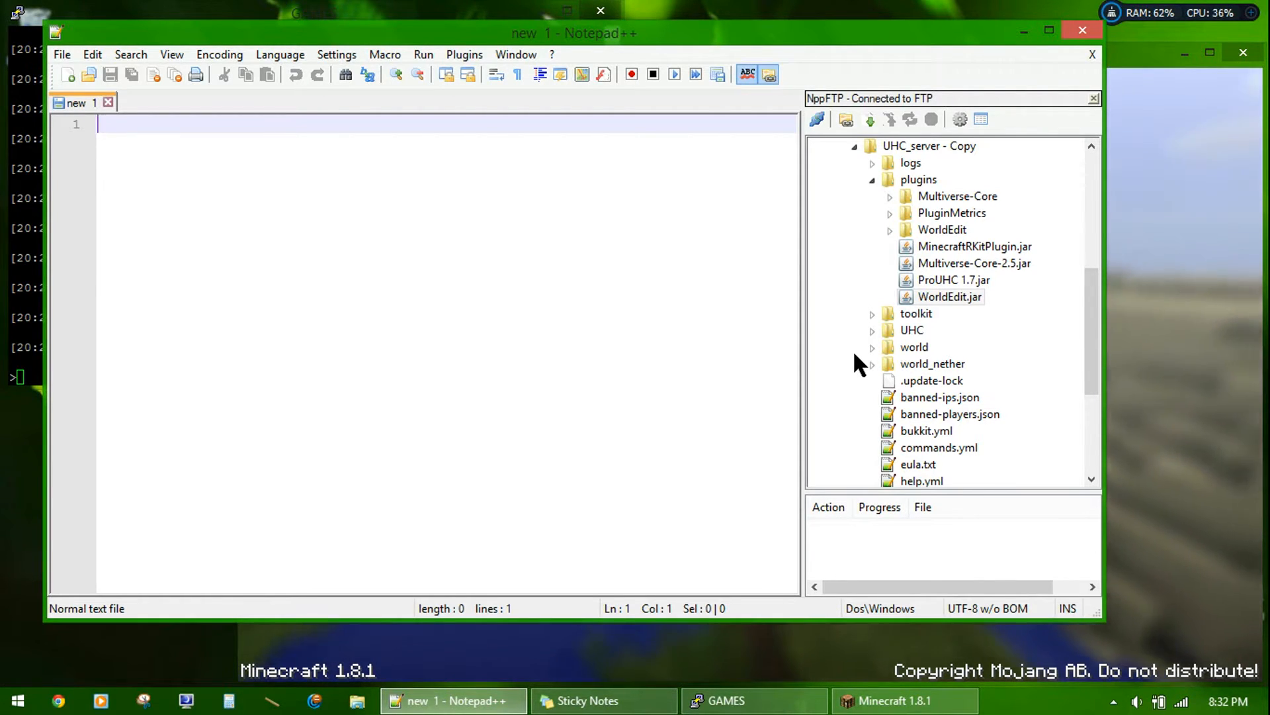
left_click(975, 264)
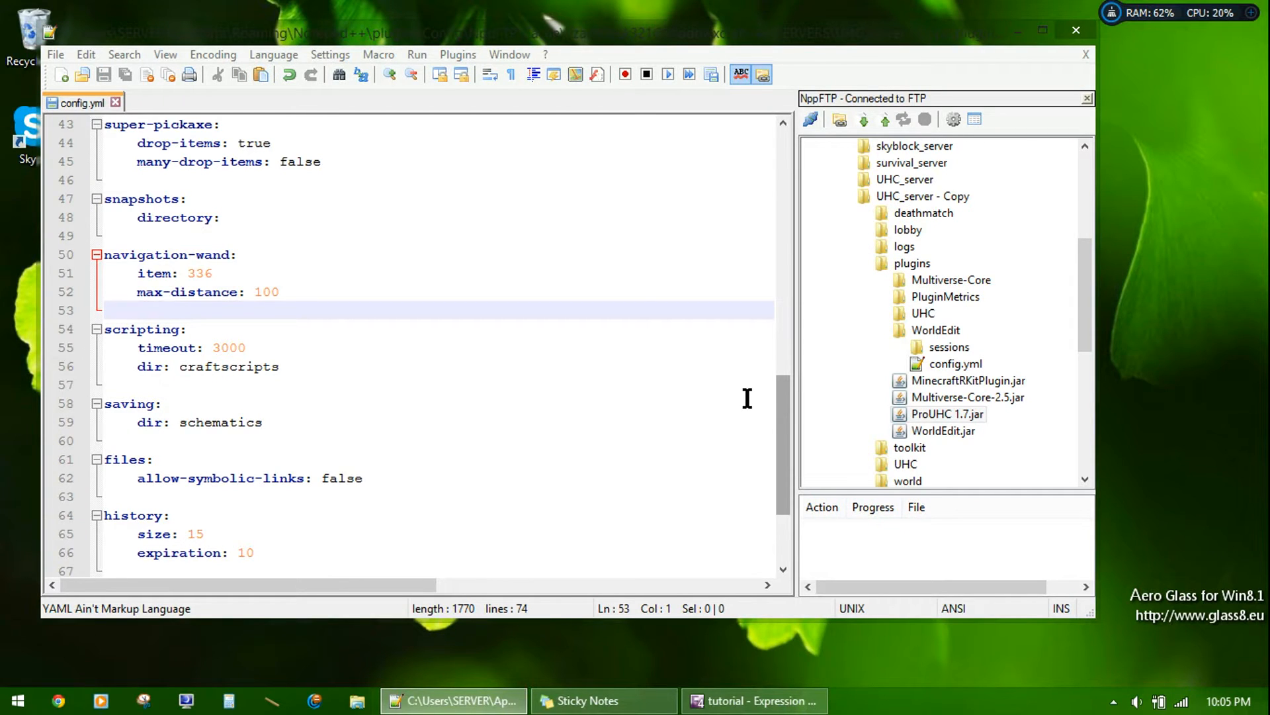
left_click(947, 414)
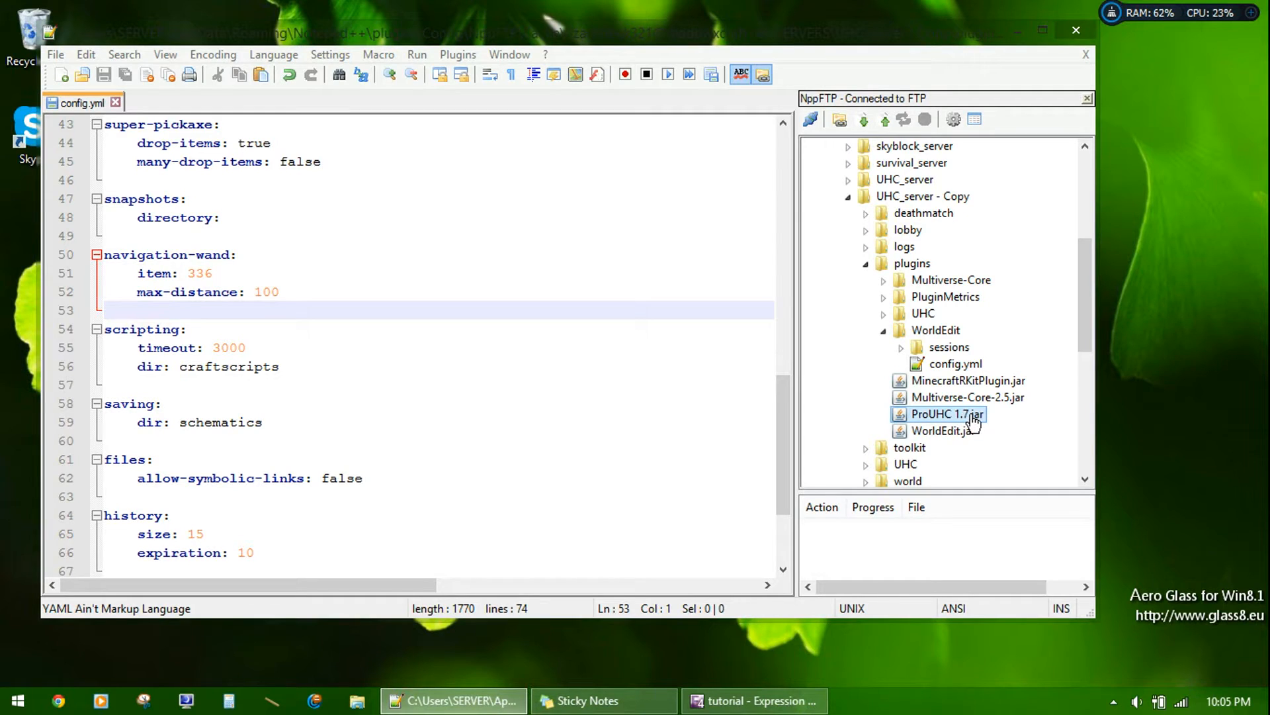
left_click(938, 431)
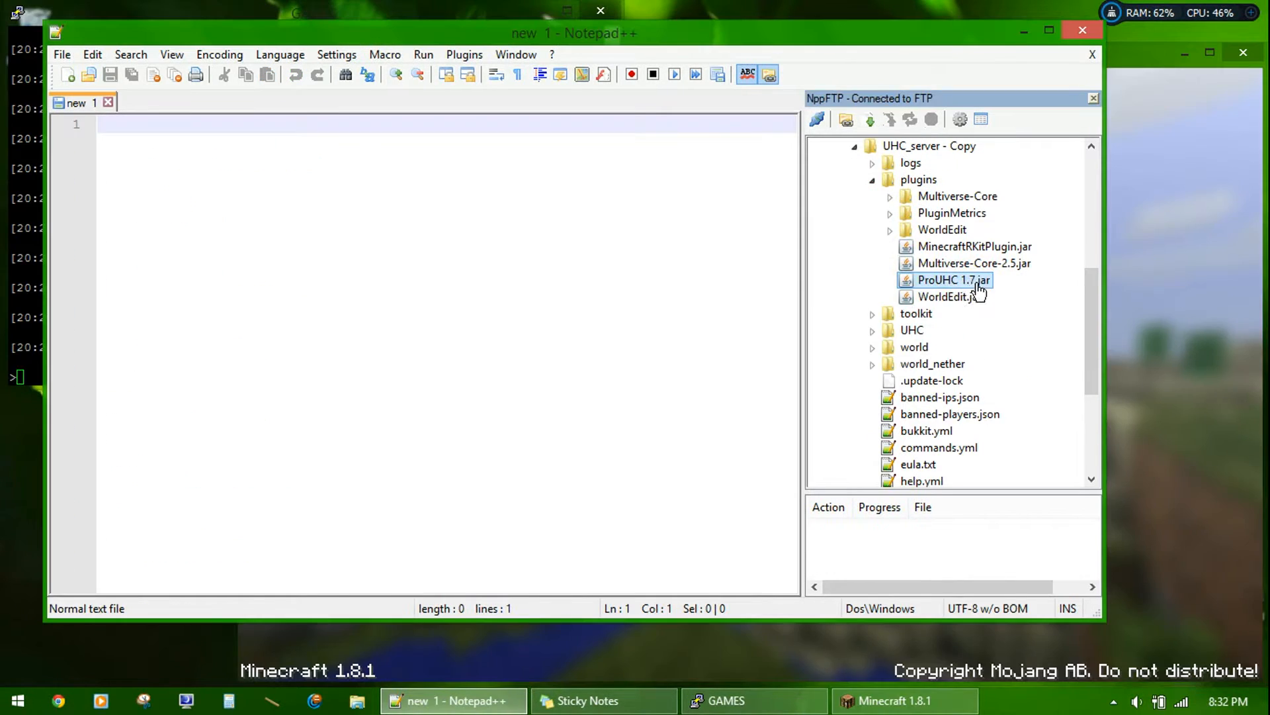
left_click(950, 296)
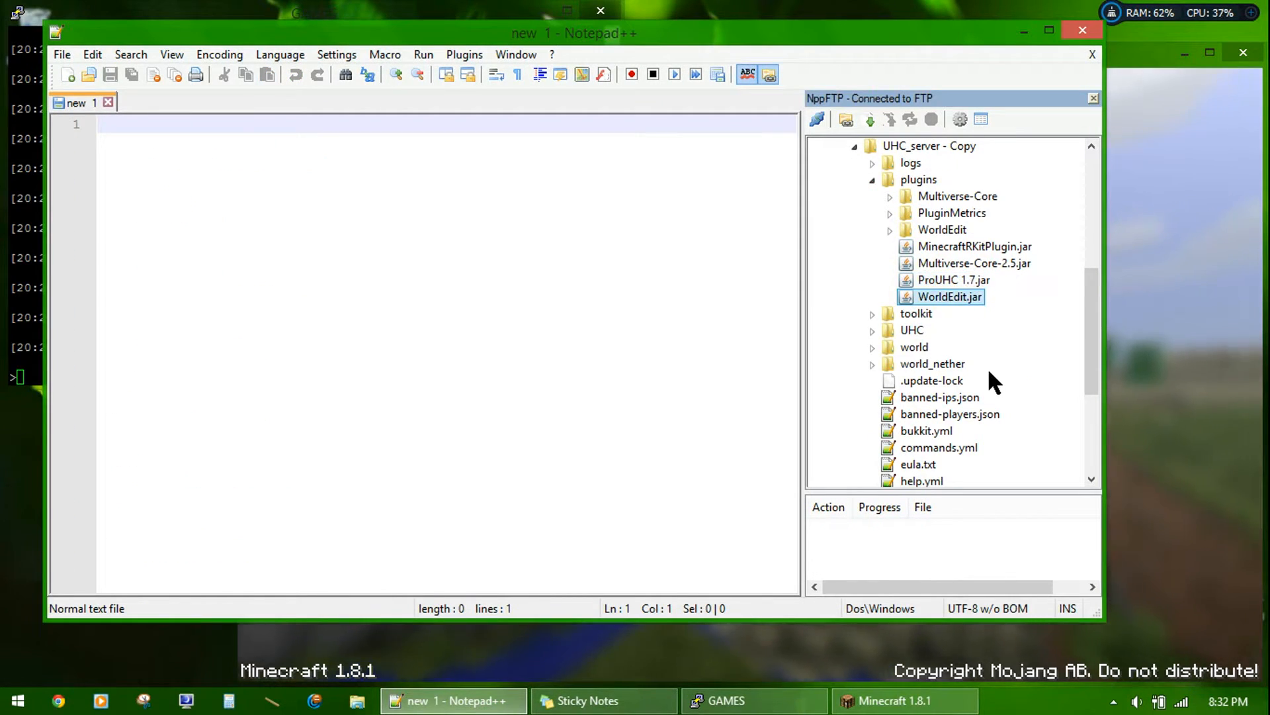
mouse_move(986, 393)
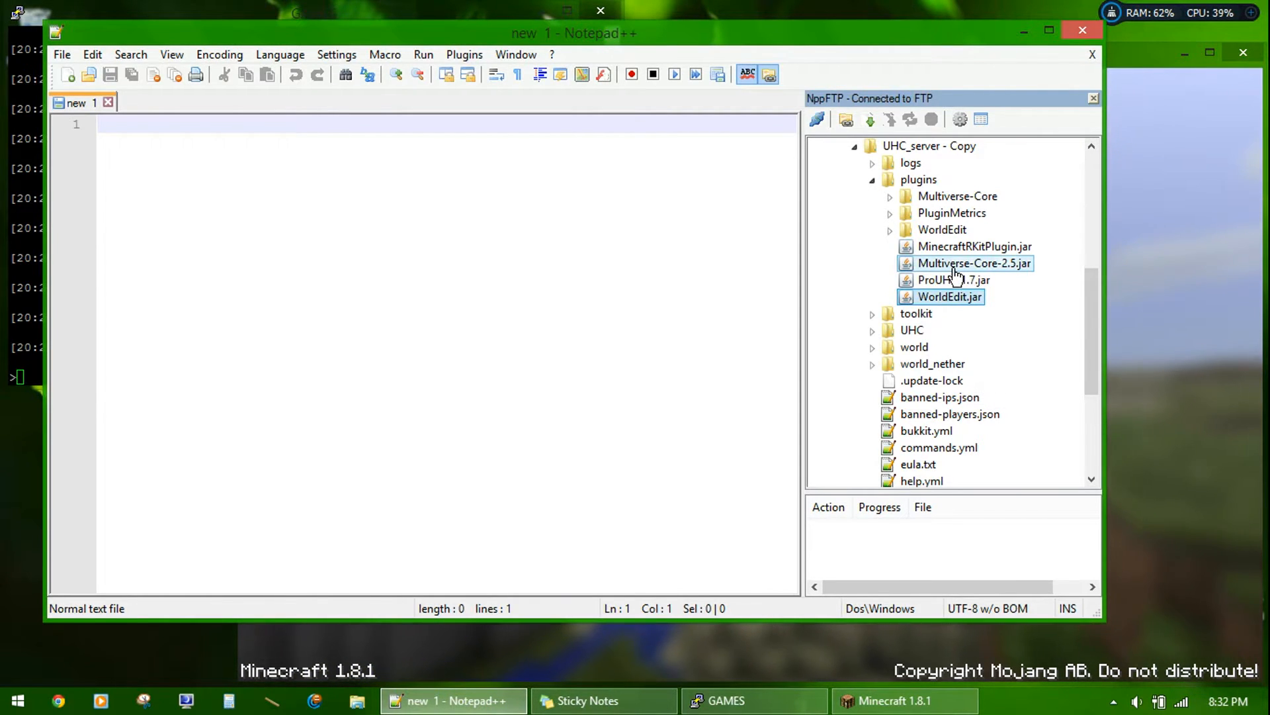
left_click(974, 263)
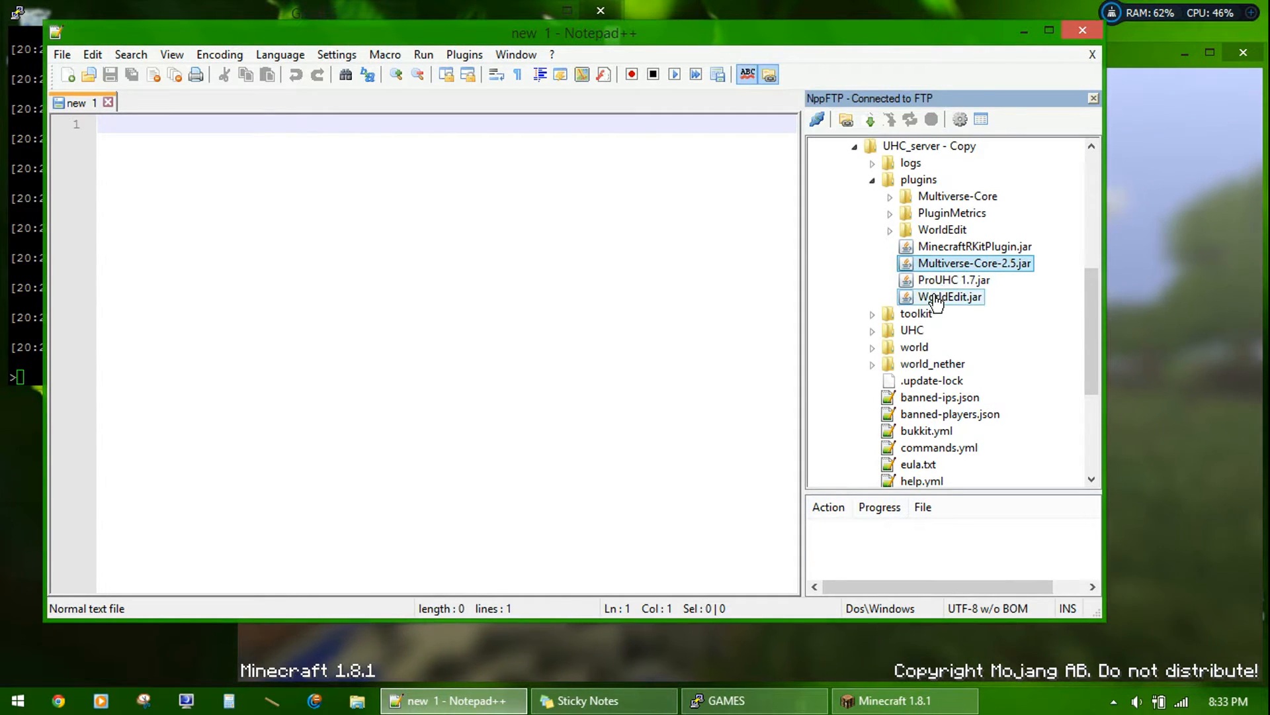
Step: Run .unhold in the server console so it restarts with all plugins loaded
left_click(754, 700)
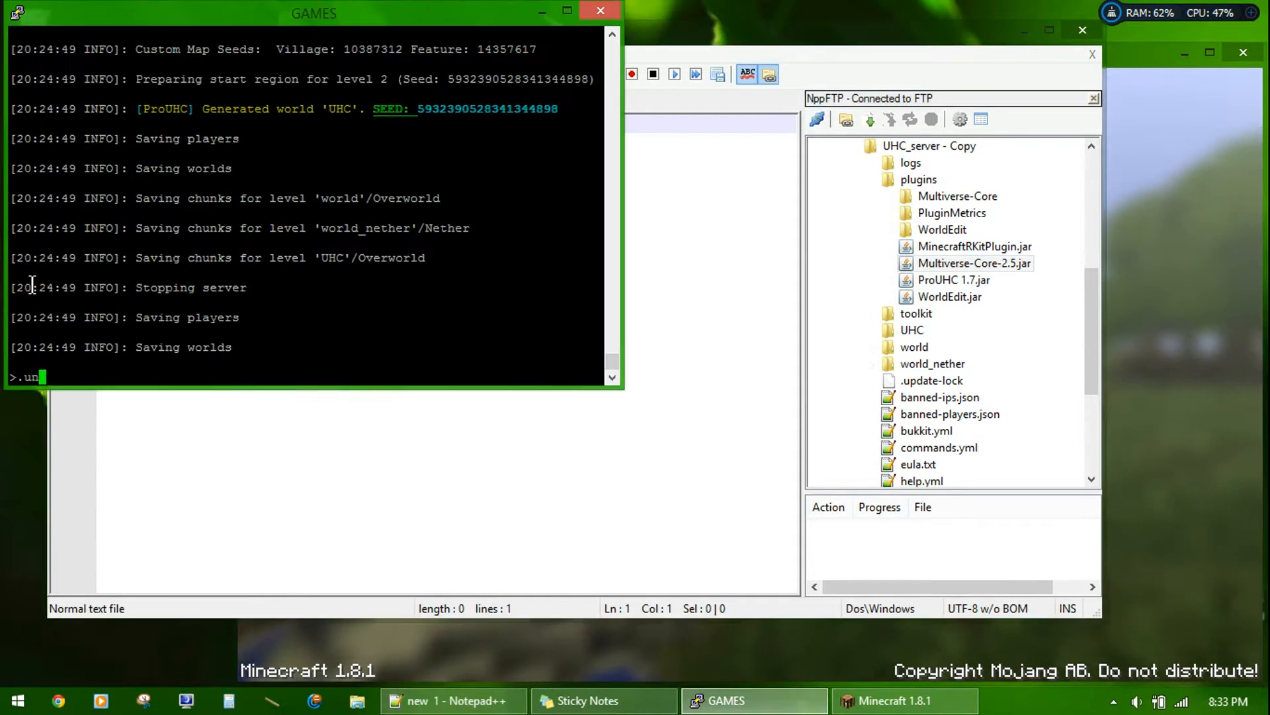
type("hp")
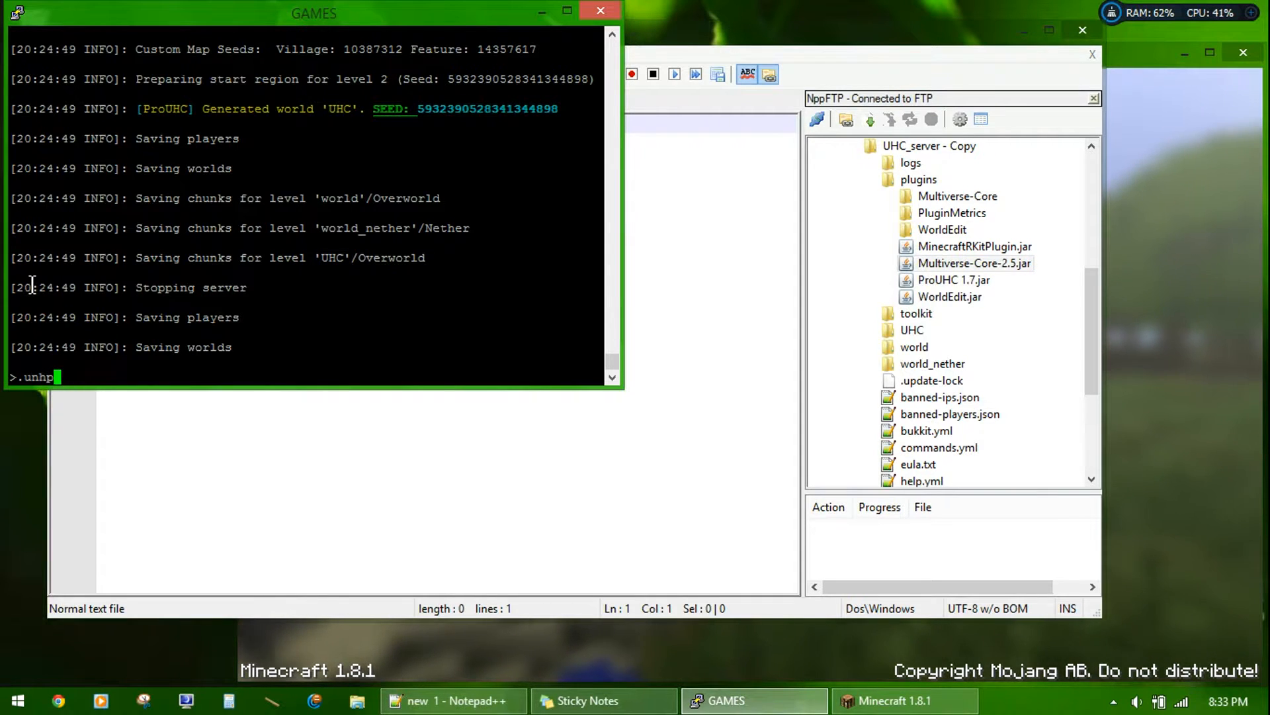
type("old")
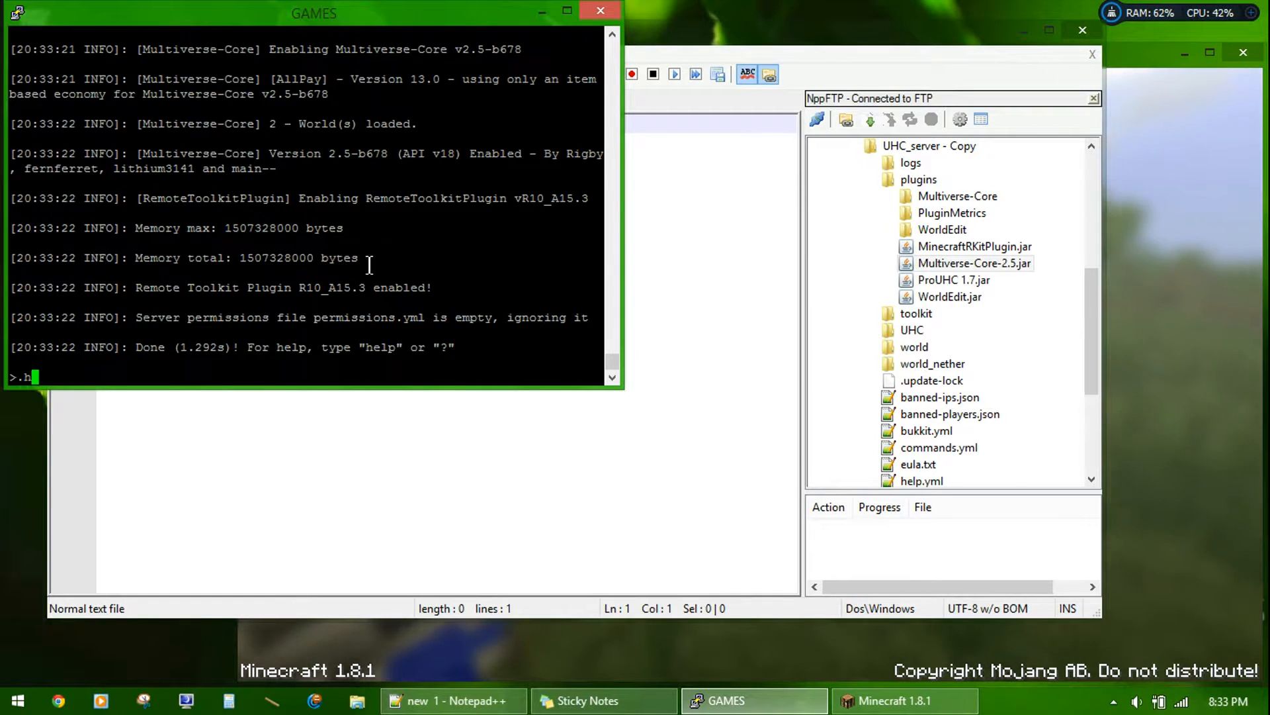
type("old")
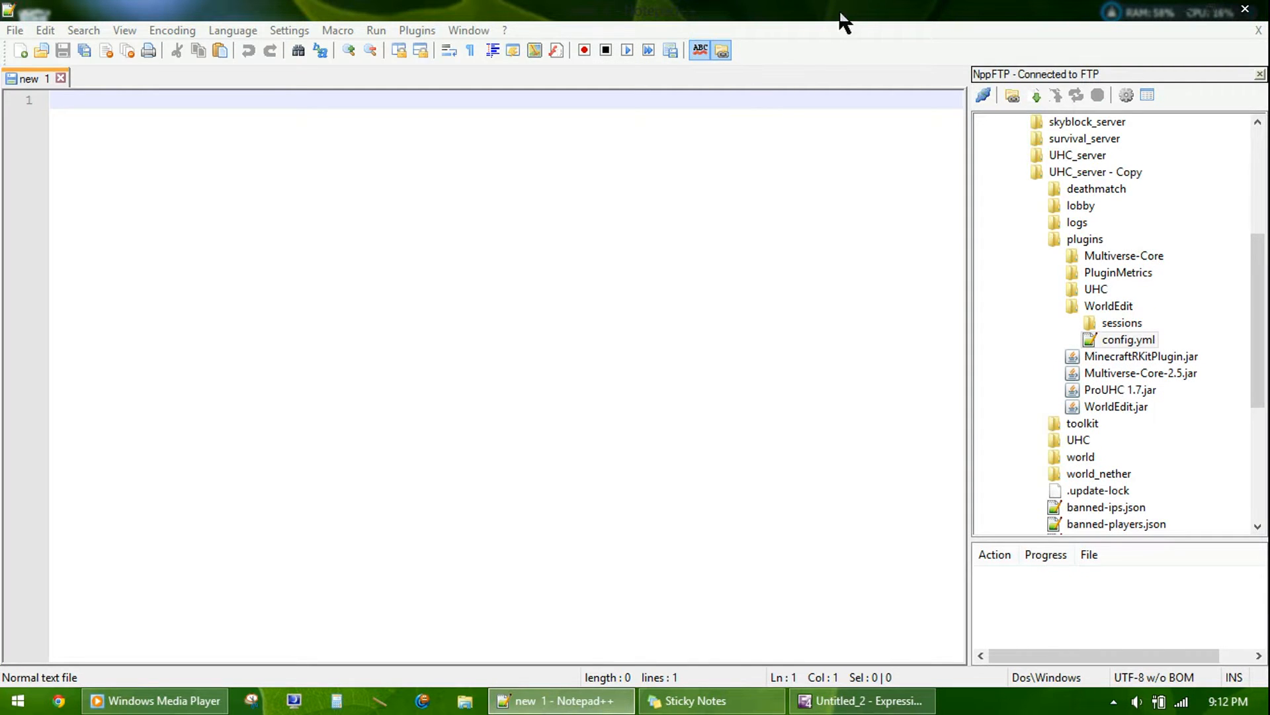
mouse_move(852, 37)
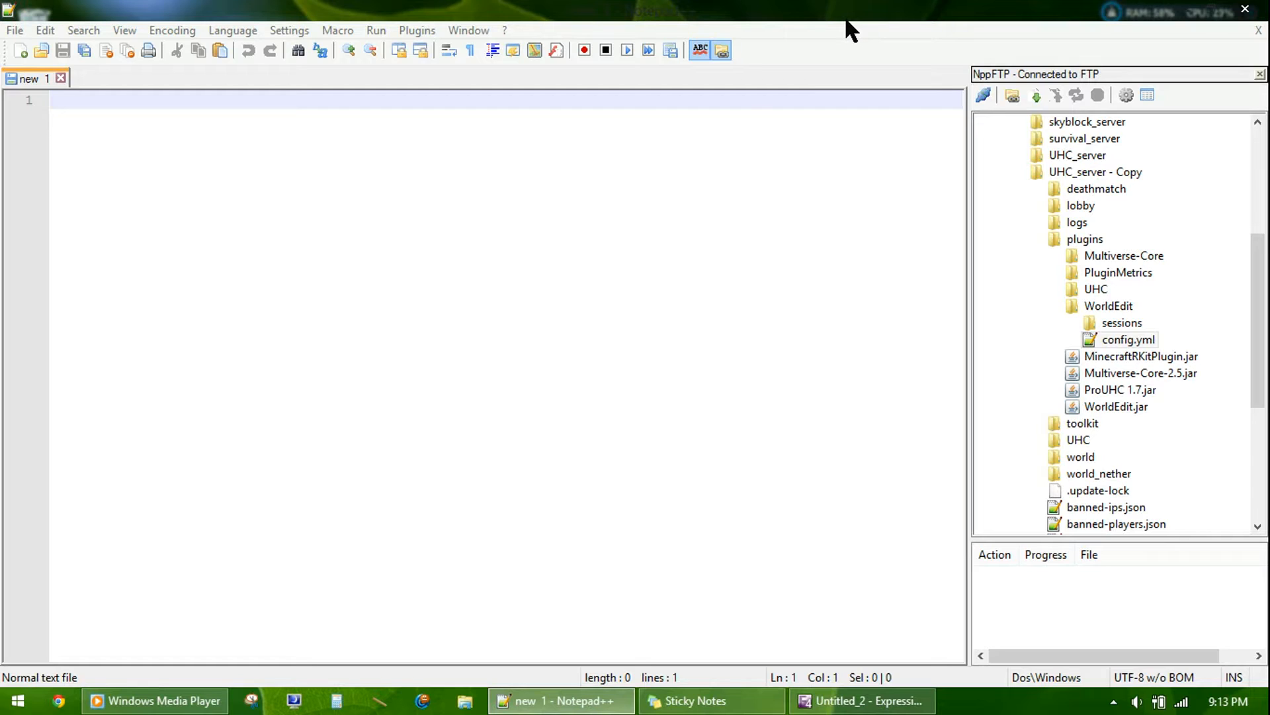
mouse_move(869, 106)
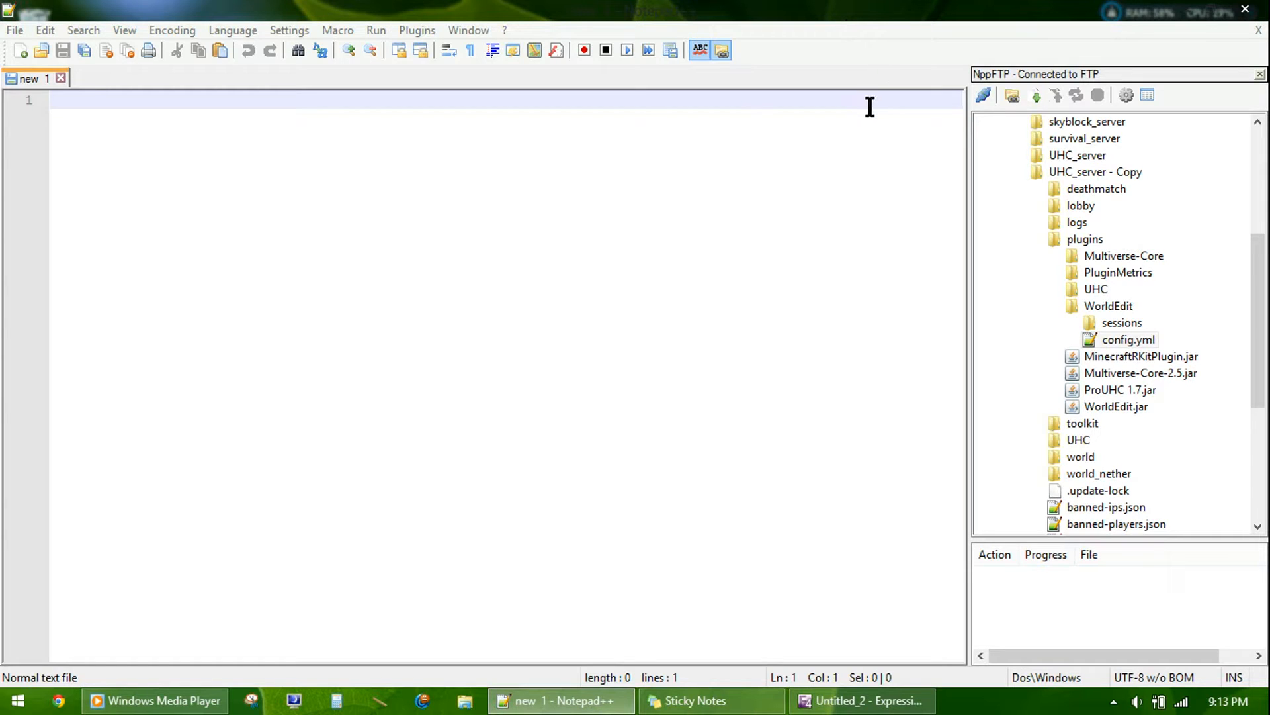
Step: Load plugins/WorldEdit/config.yml into the editor and scroll through it
left_click(1126, 339)
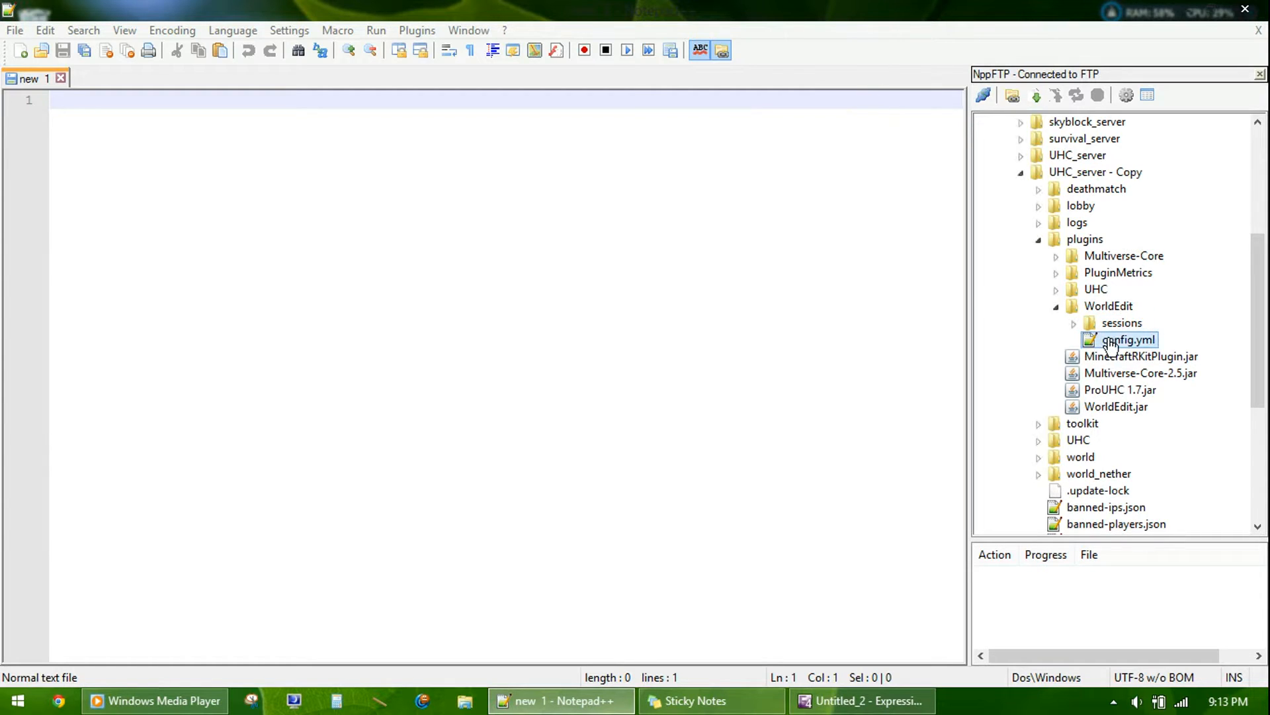
double_click(1122, 339)
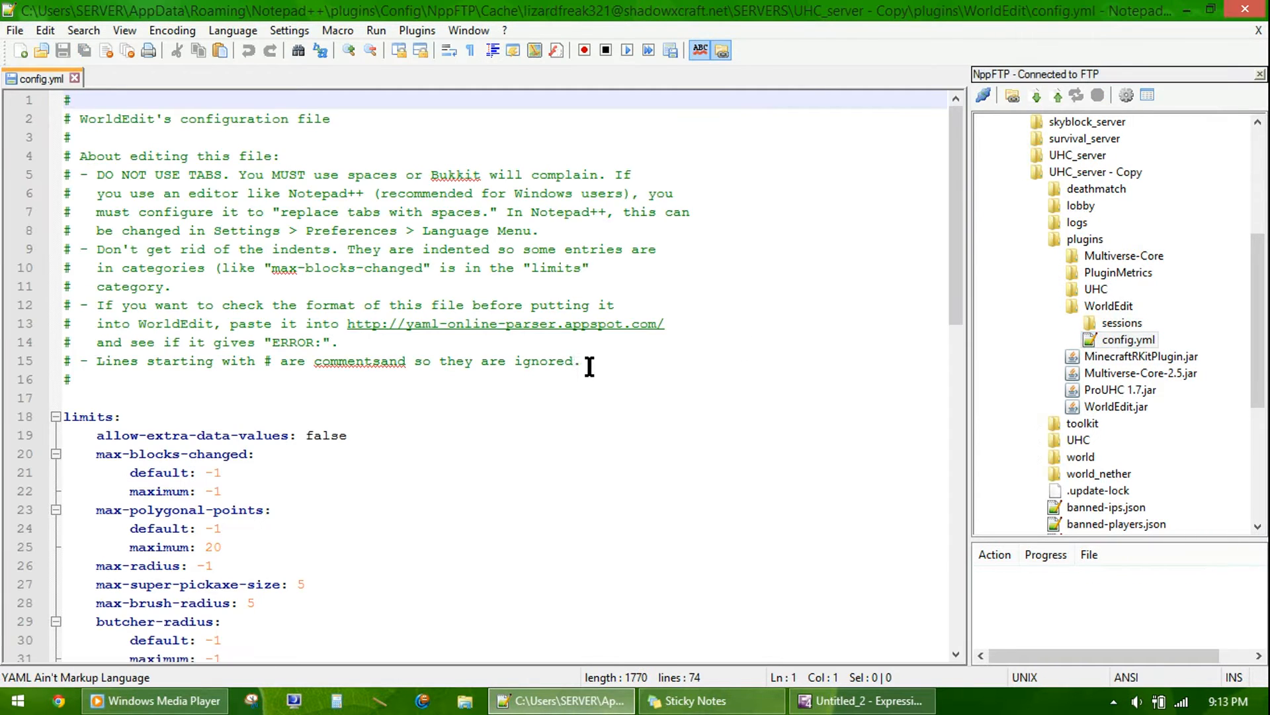
scroll("down", 3)
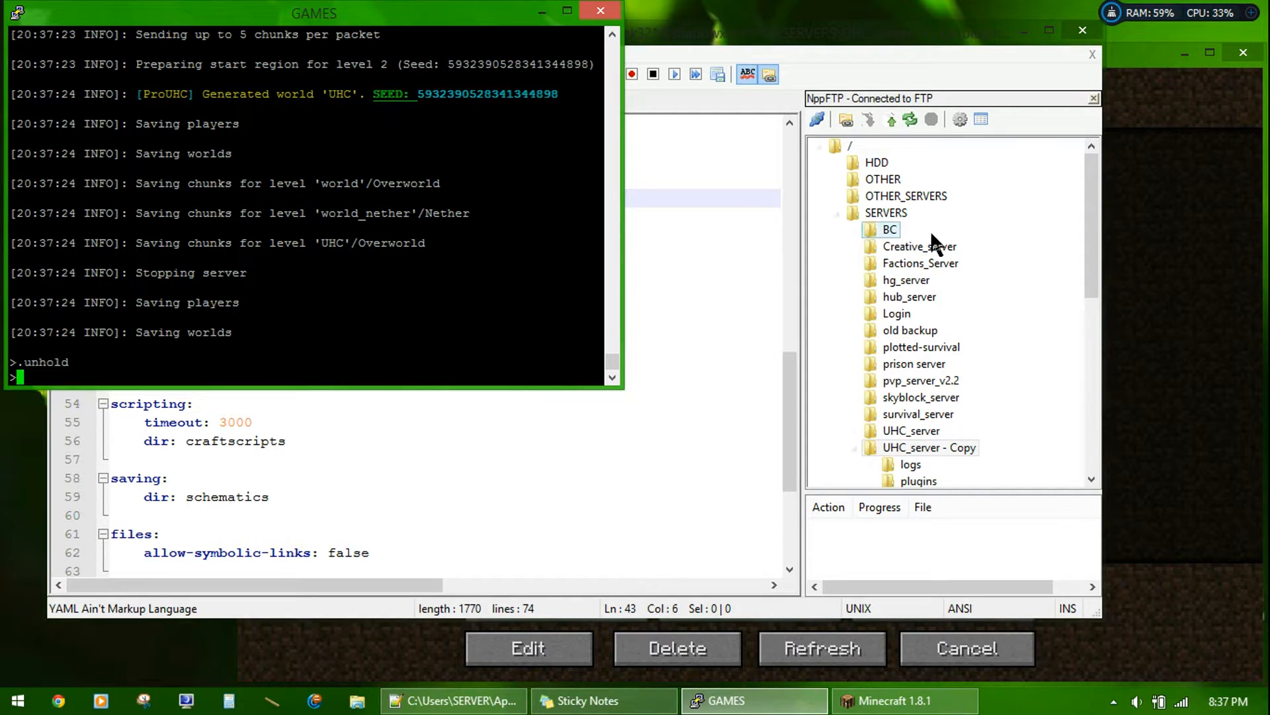
mouse_move(1183, 349)
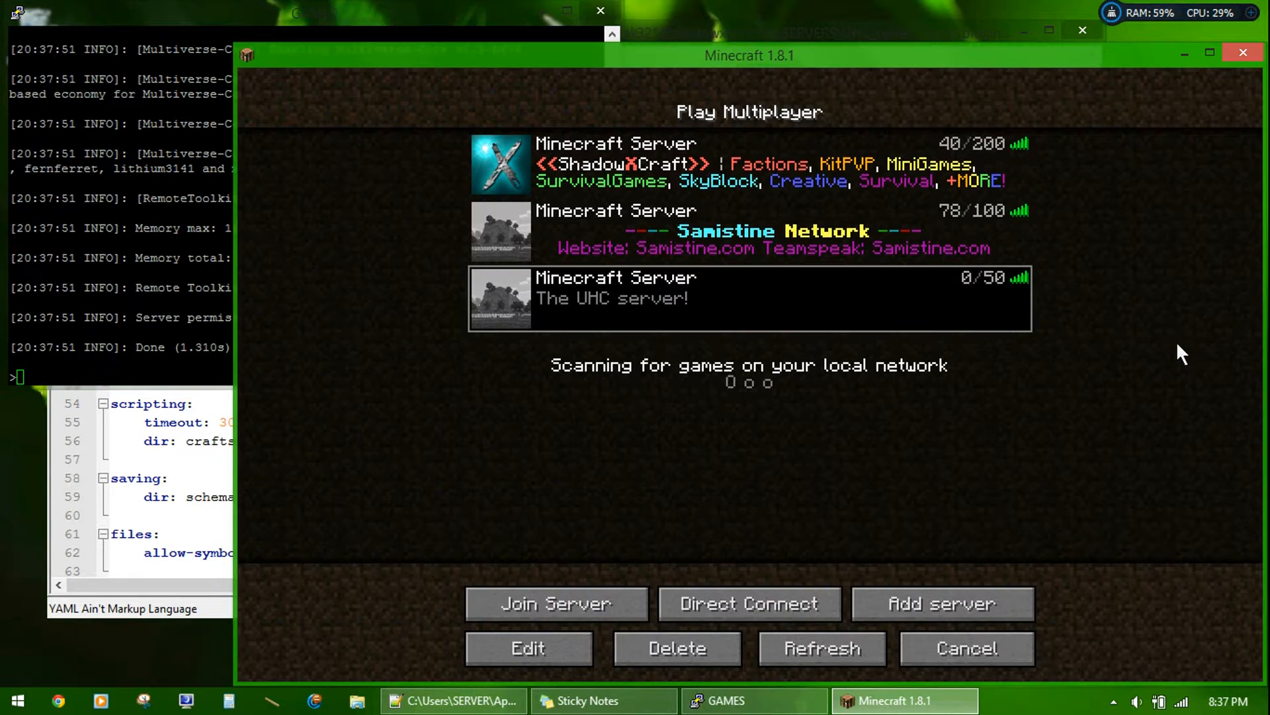
Step: Join 'The UHC server!' from the Multiplayer list
left_click(555, 603)
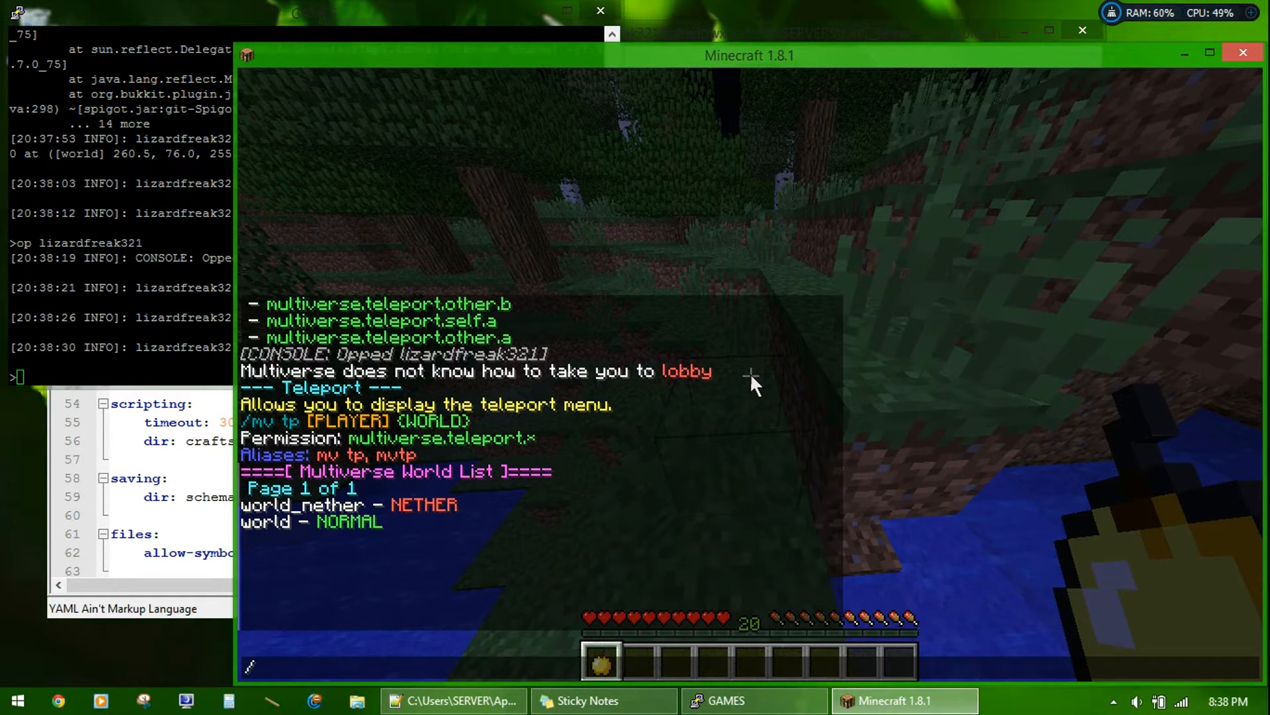
Step: Run /mv create lobby normal, then /mvtp lobby to enter the new world
type("/mv create lobby")
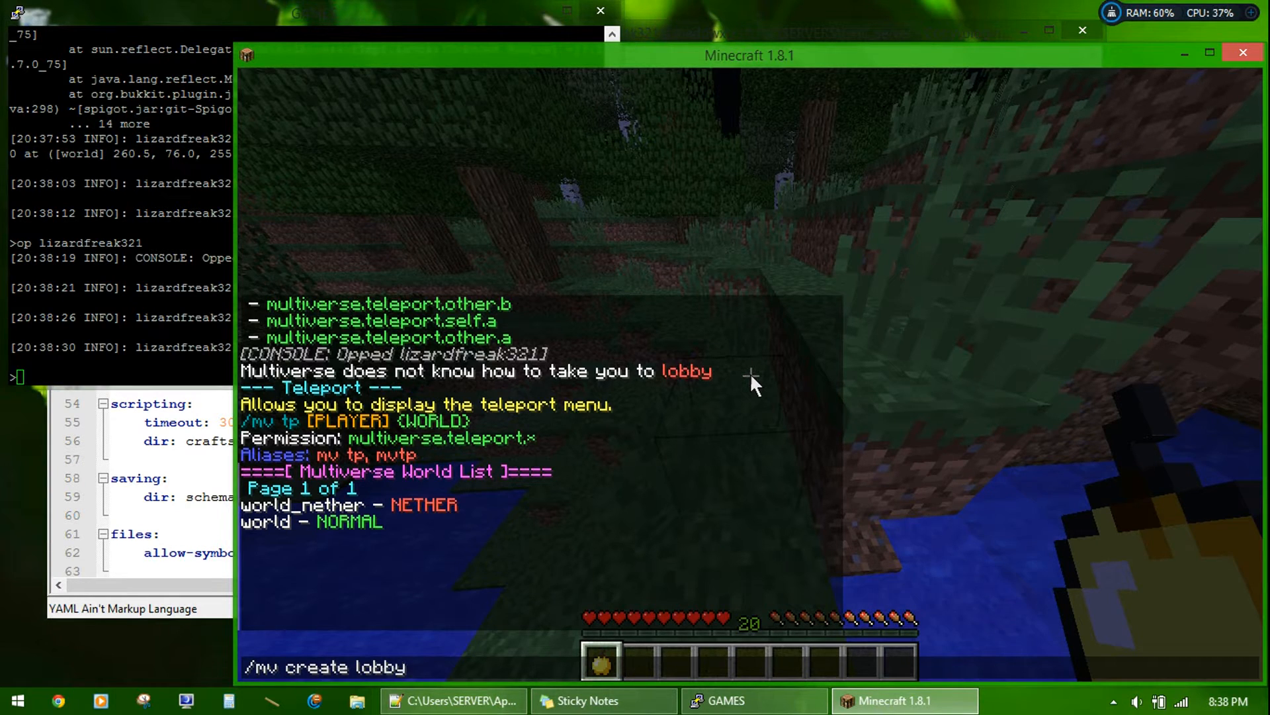
type("normal")
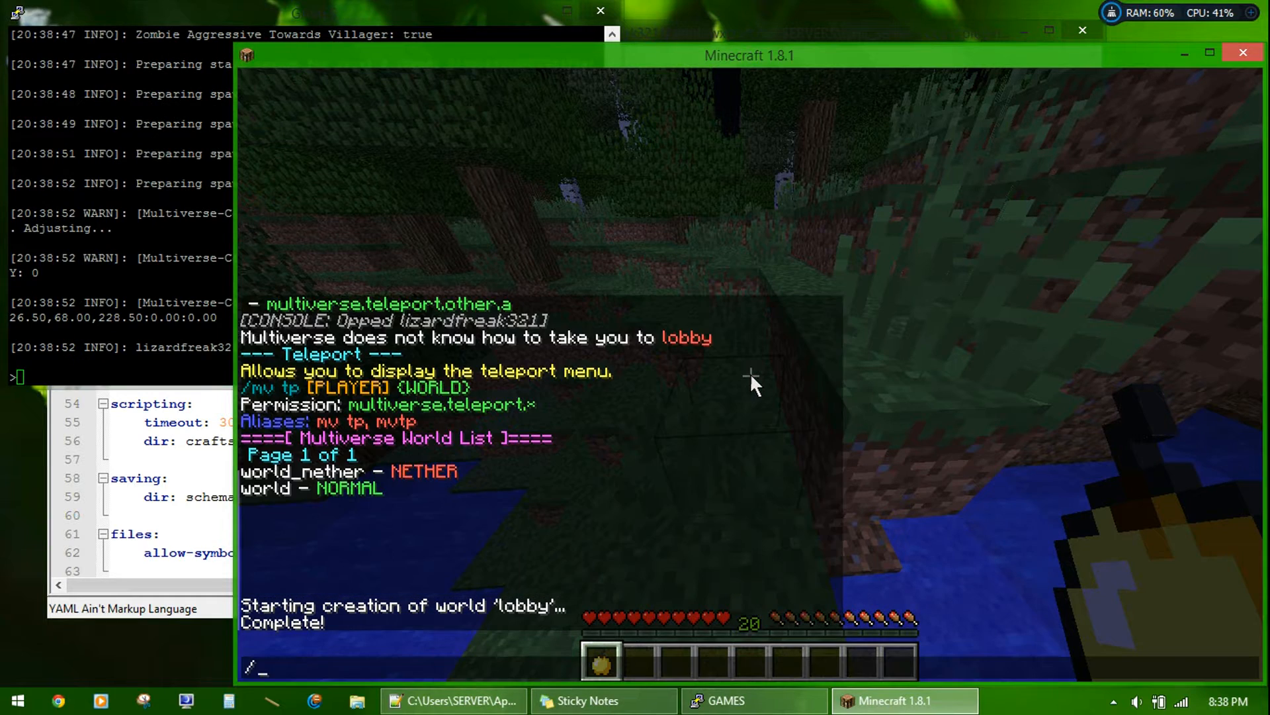
type("/mvtp lobby")
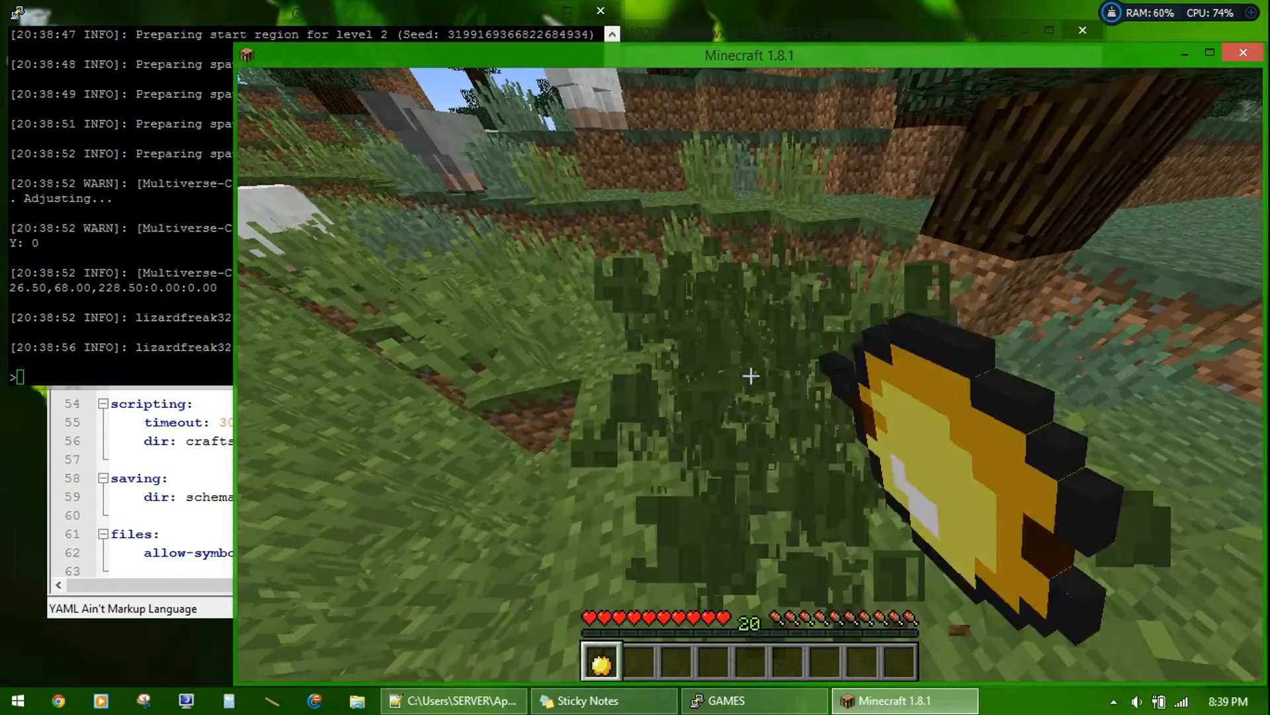
mouse_move(751, 377)
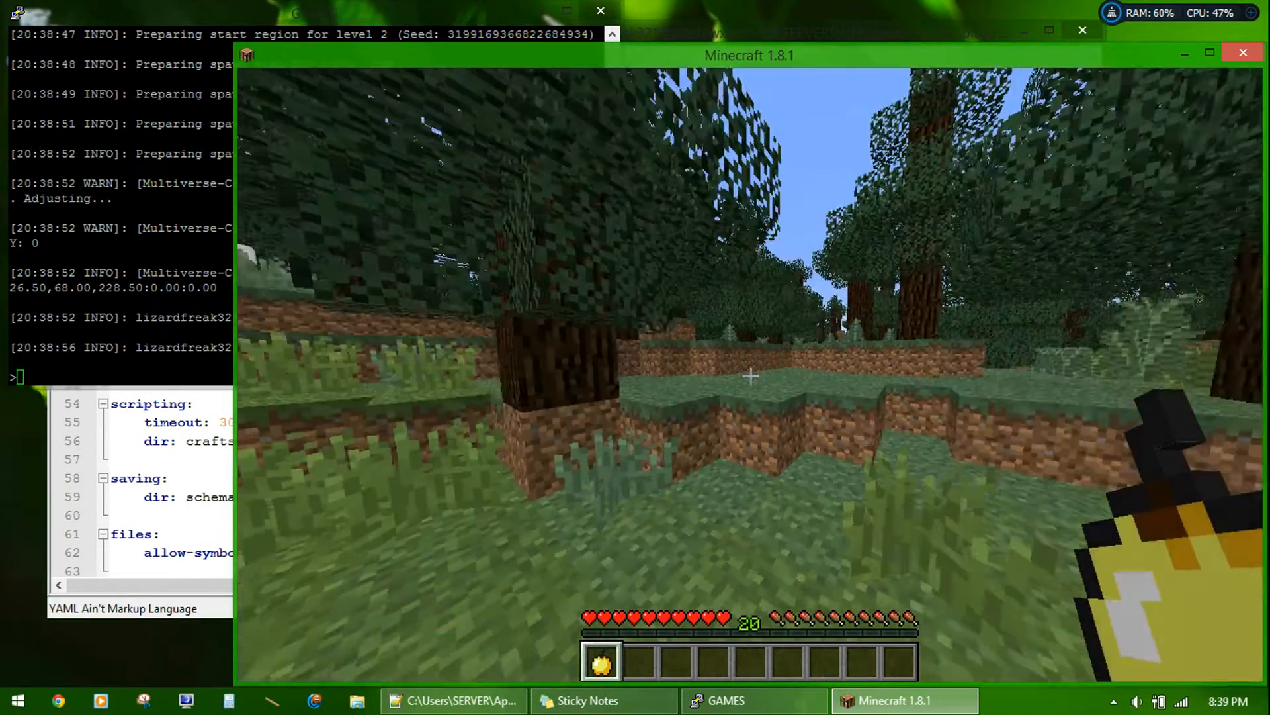
mouse_move(751, 378)
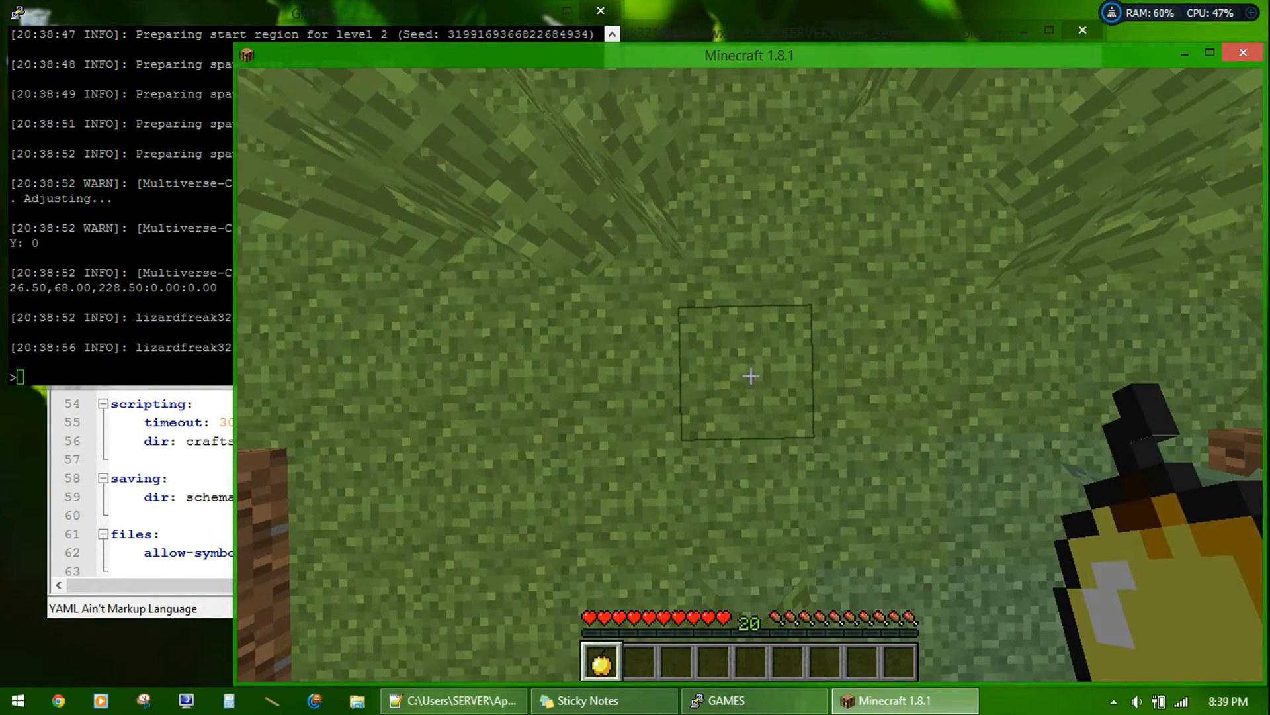
mouse_move(750, 376)
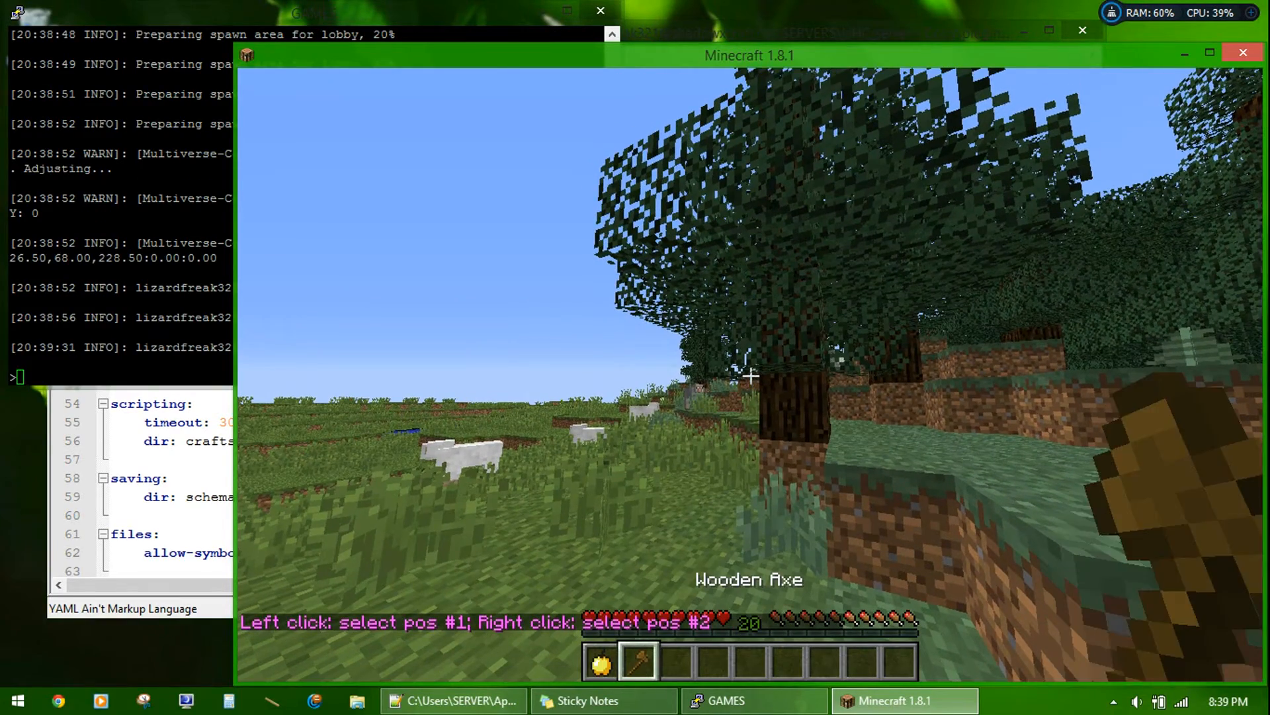
mouse_move(753, 379)
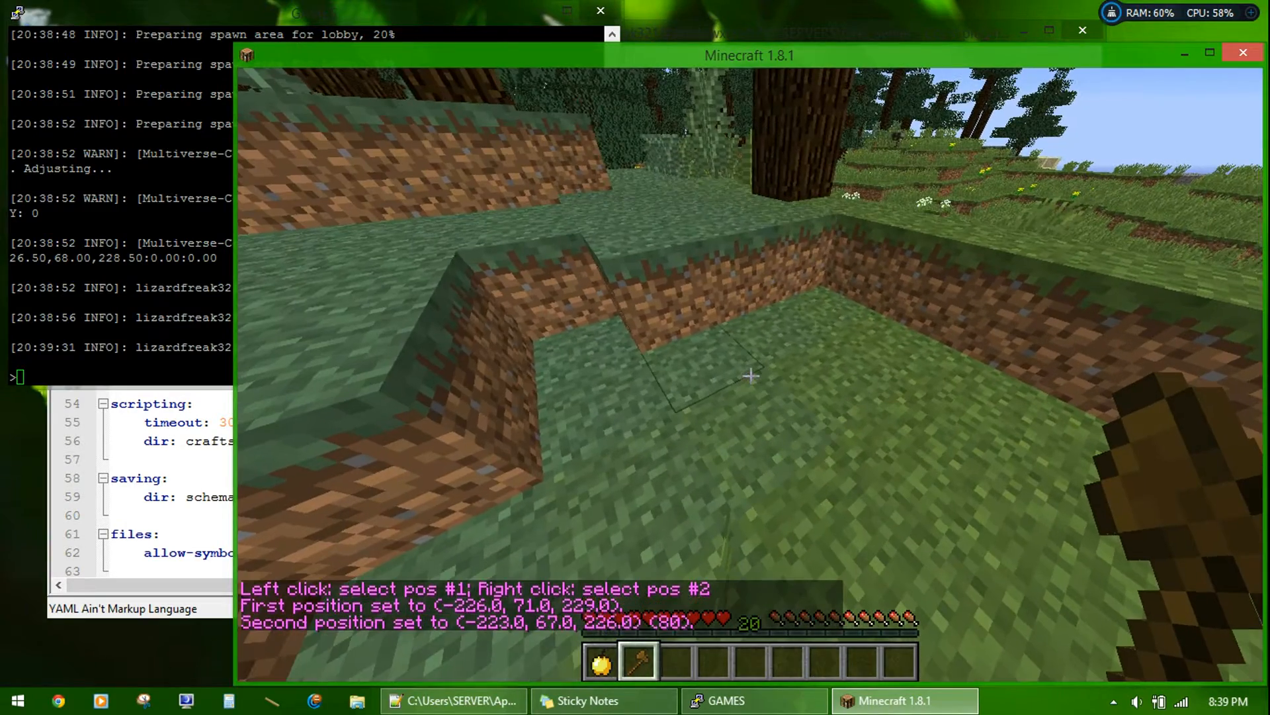
Step: Build the enclosure with //walls 1 and set the ProUHC lobby there with /uhc setlobby
type("//walls")
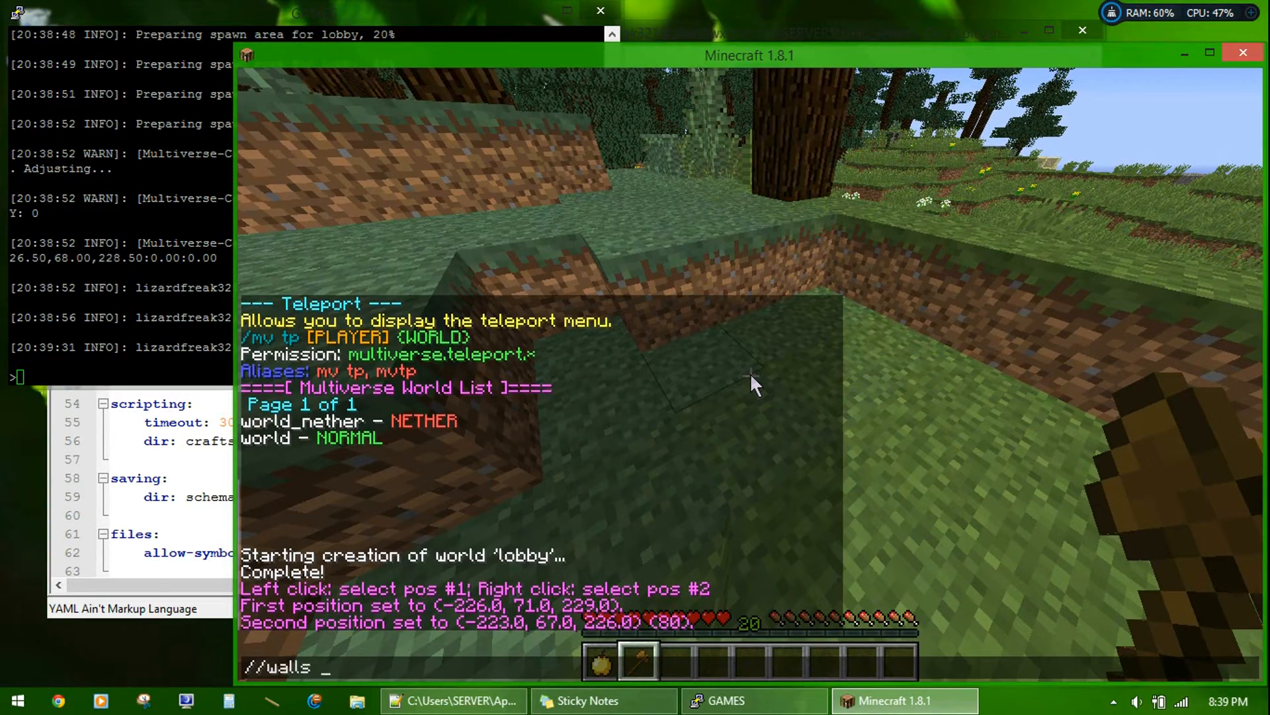
type("1")
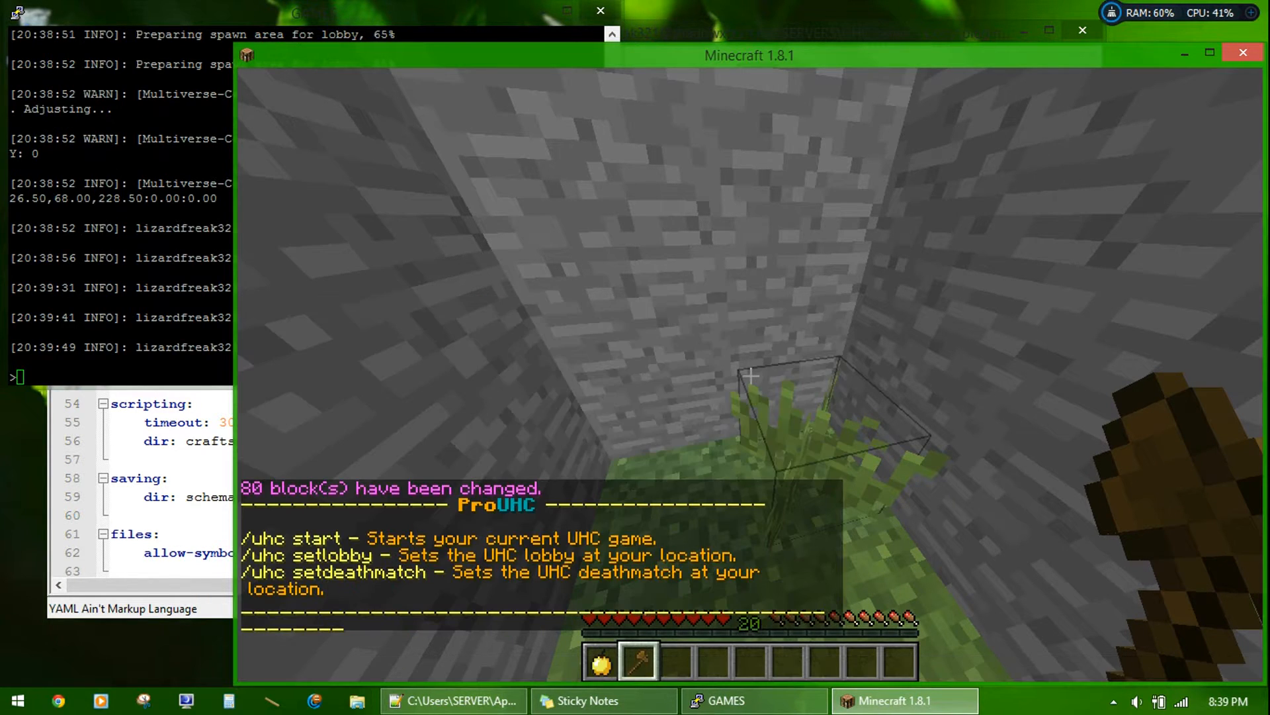
type("/uhc seyl")
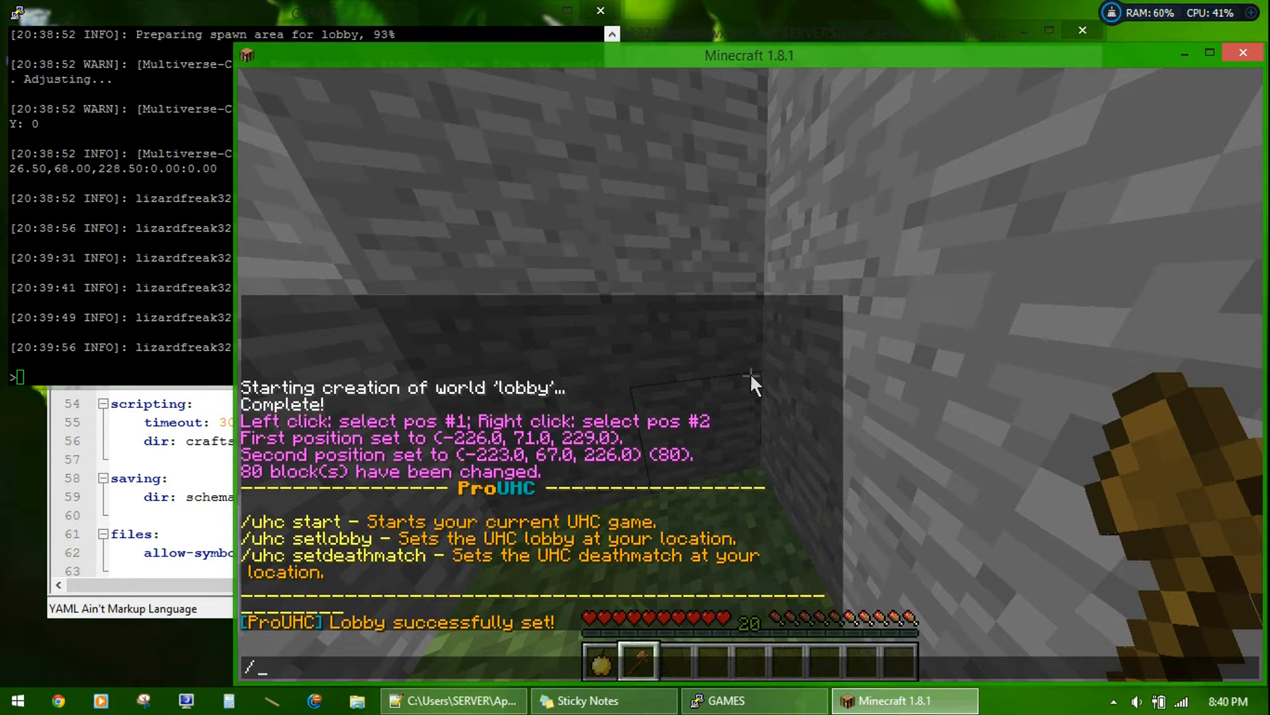
Step: Run /mv create deathmatch normal, then /mvtp deathmatch to travel there
type("mv create")
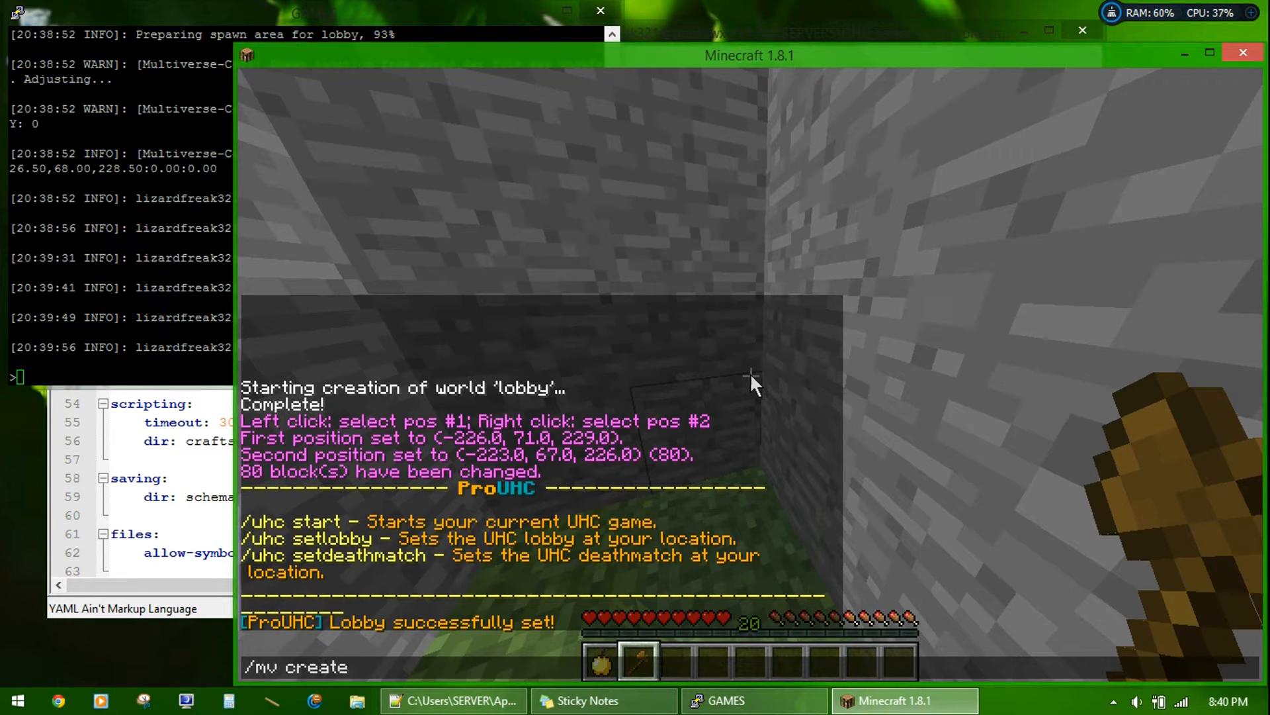
type("deathmatch")
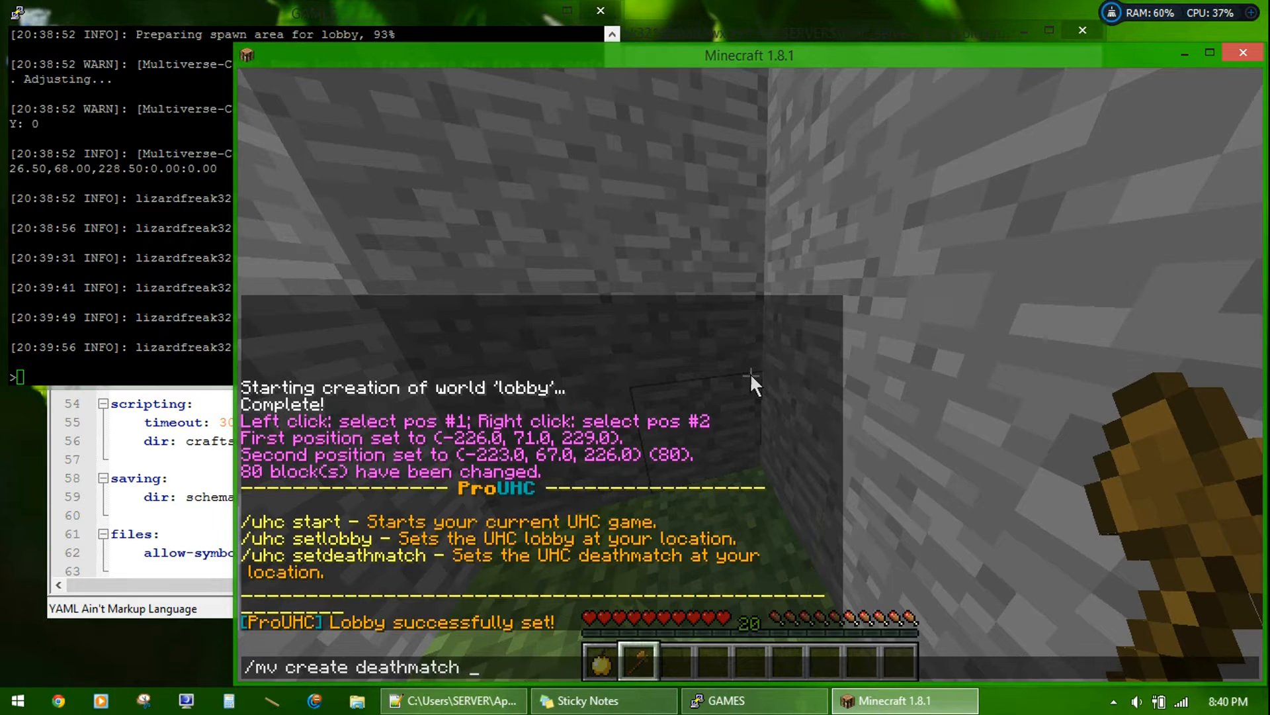
type("normal")
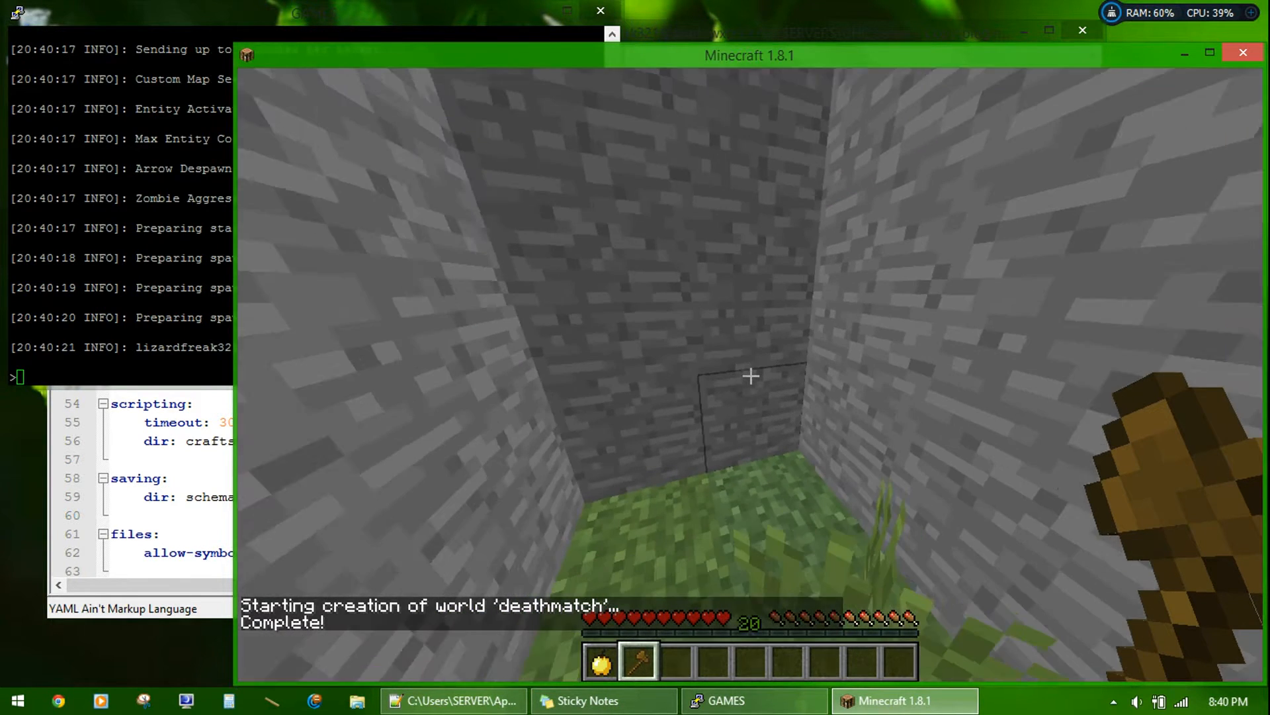
type("/mvtp")
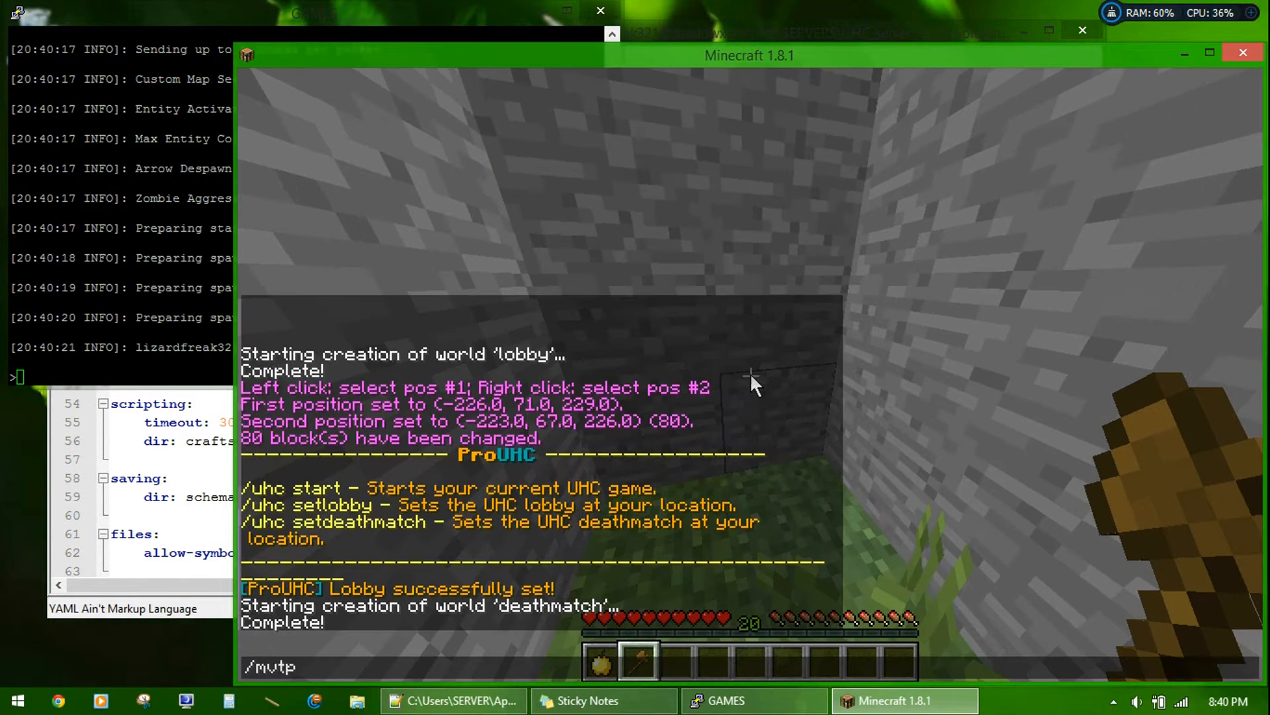
type("deta")
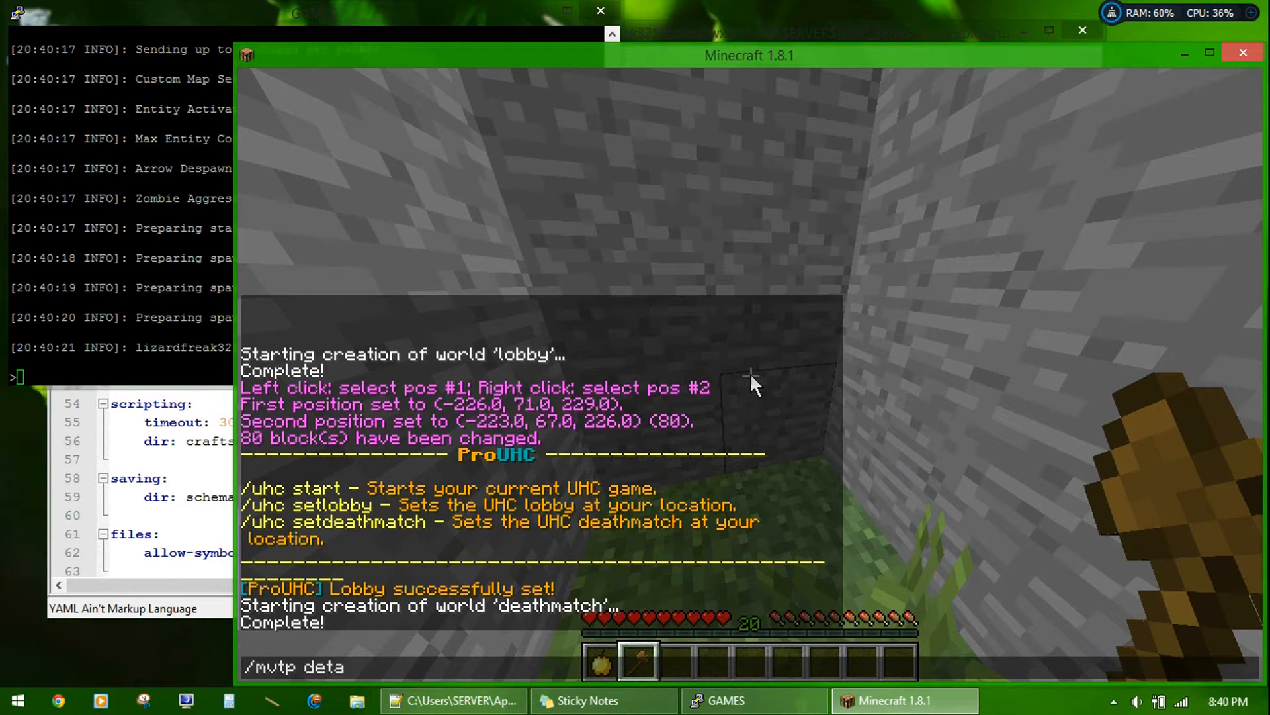
key("Backspace")
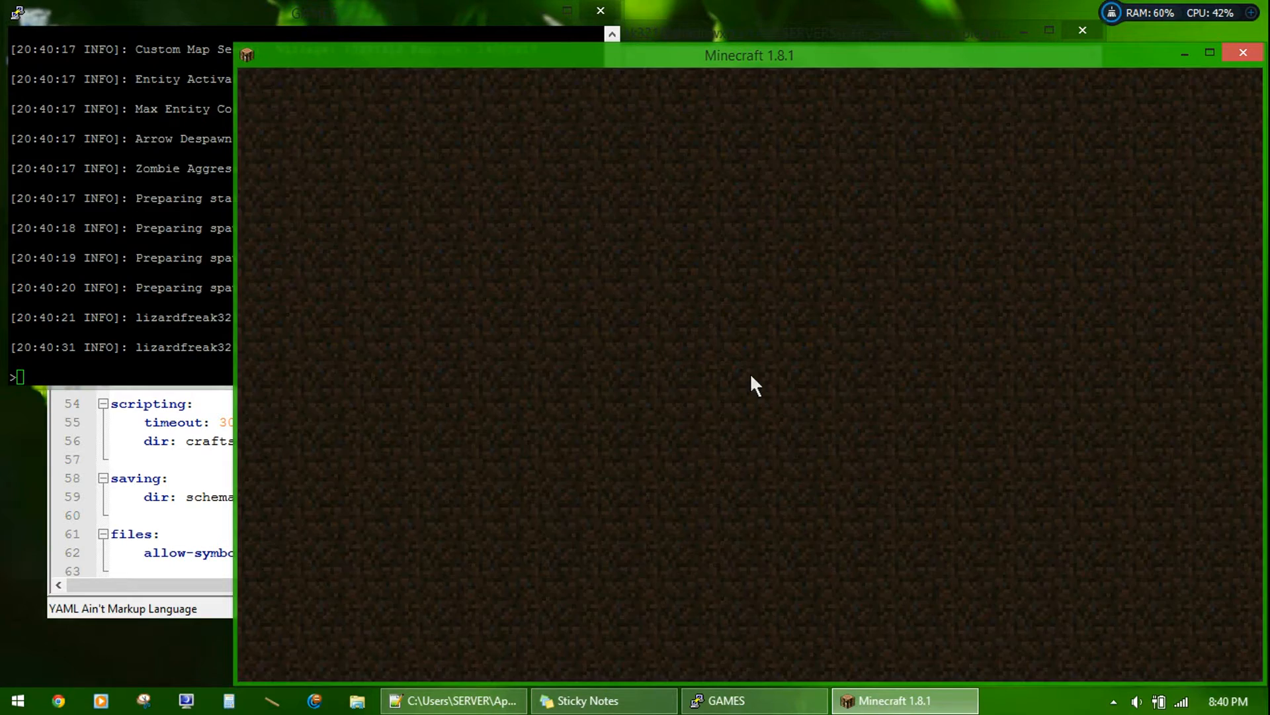
Step: Click back into the game and look over the deathmatch world's terrain
left_click(756, 385)
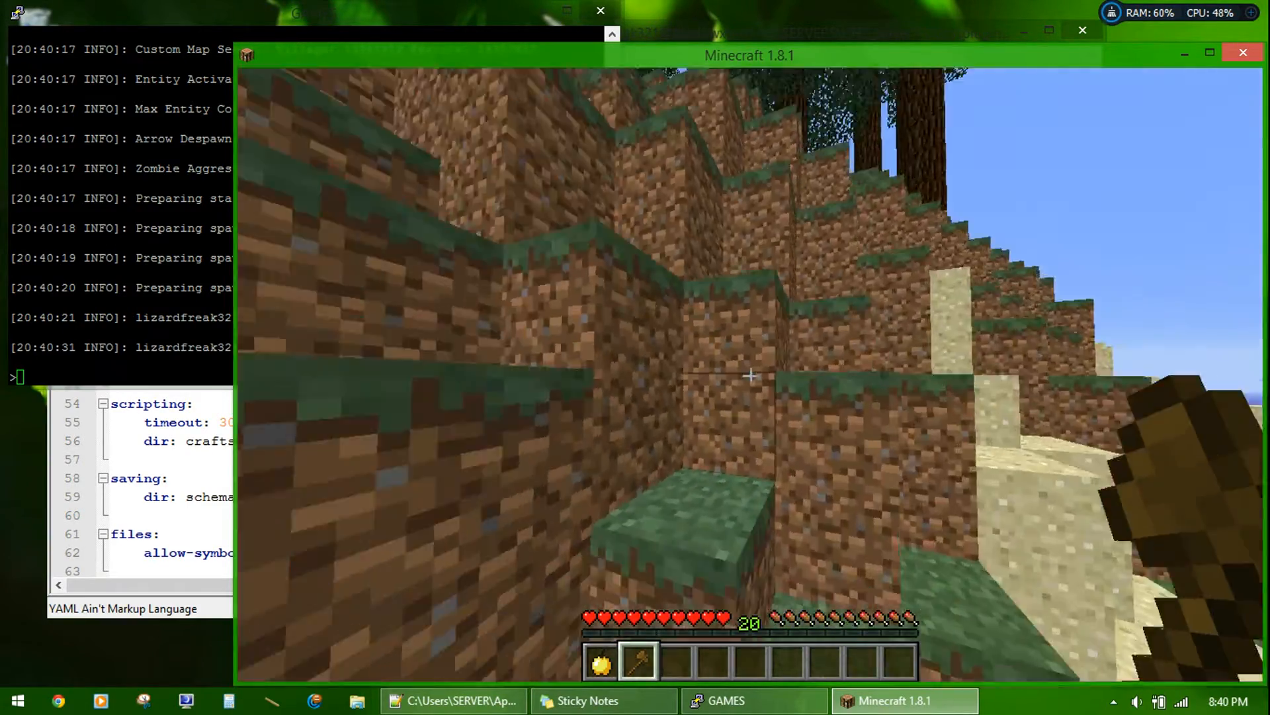
mouse_move(750, 376)
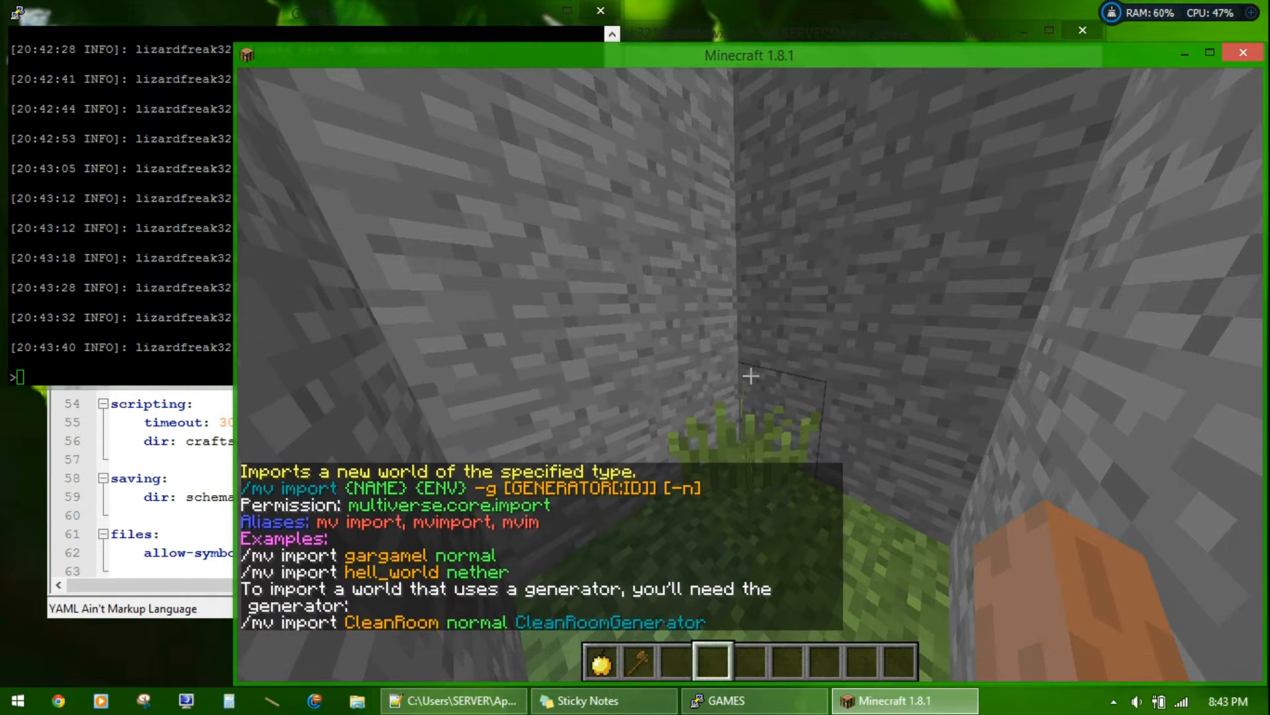
Step: Run /mv import uhc normal and close chat once the import completes
type("/mvimport uhc")
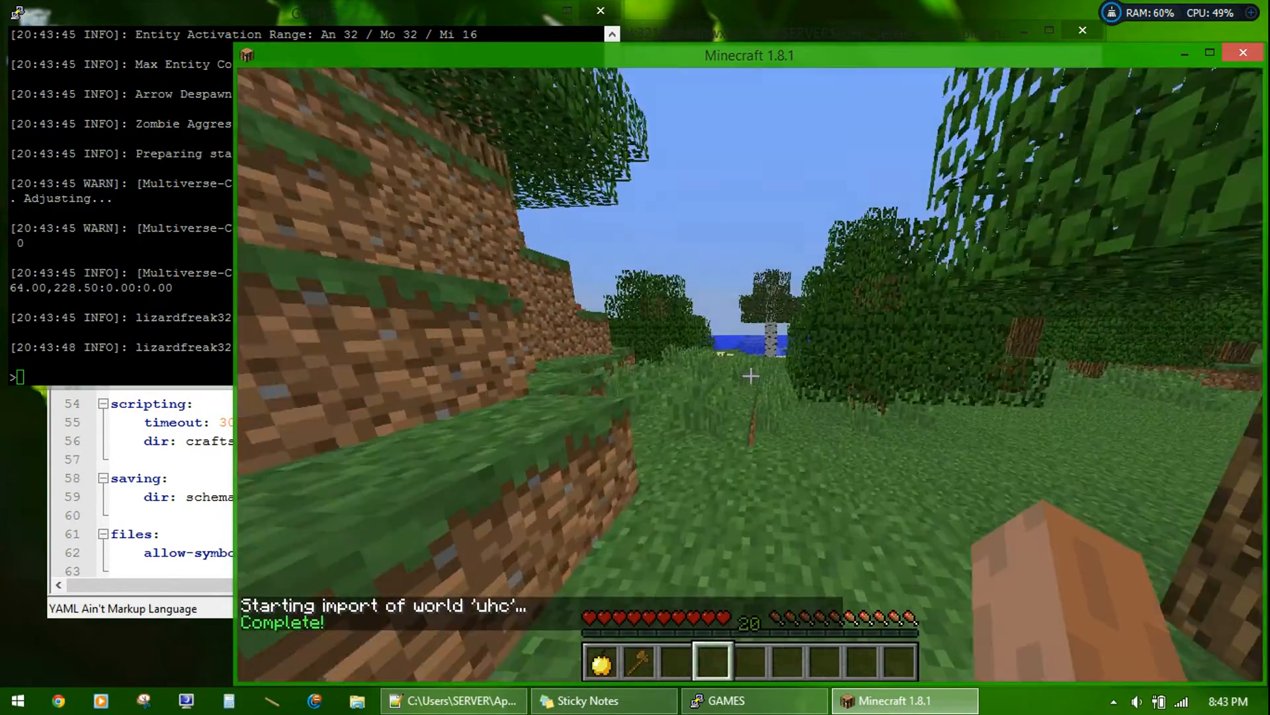
mouse_move(750, 376)
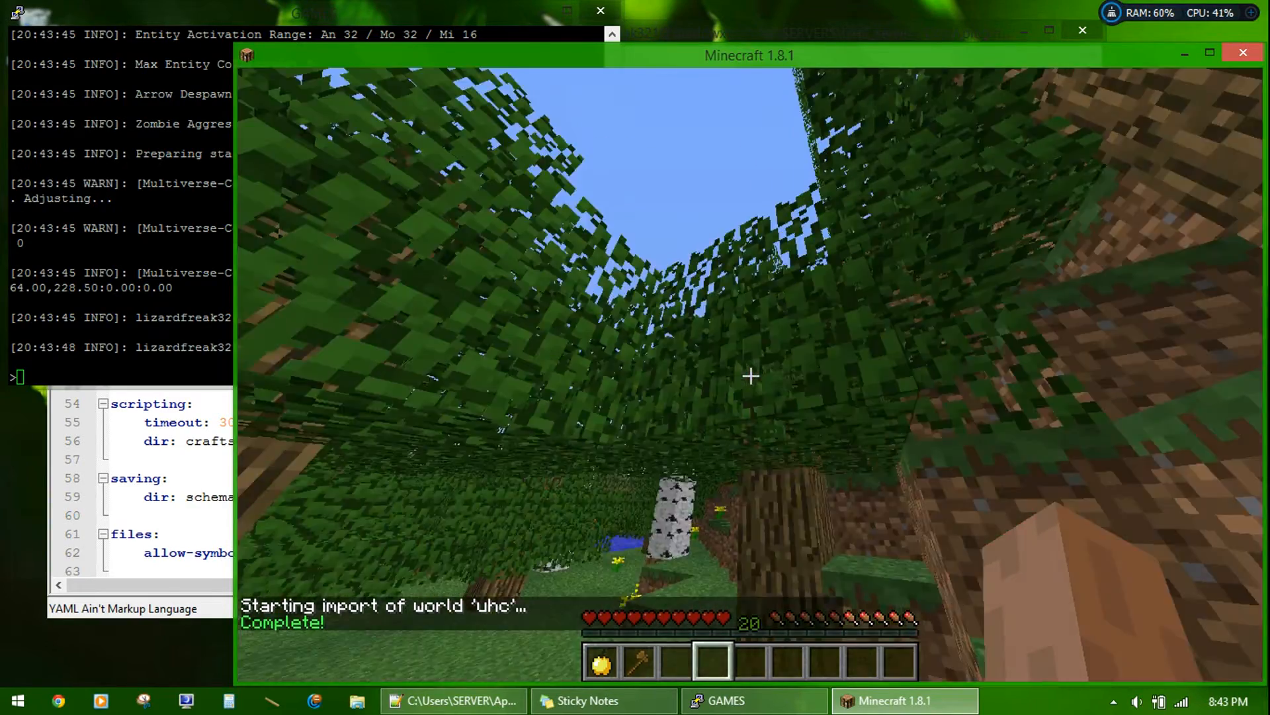
key("Escape")
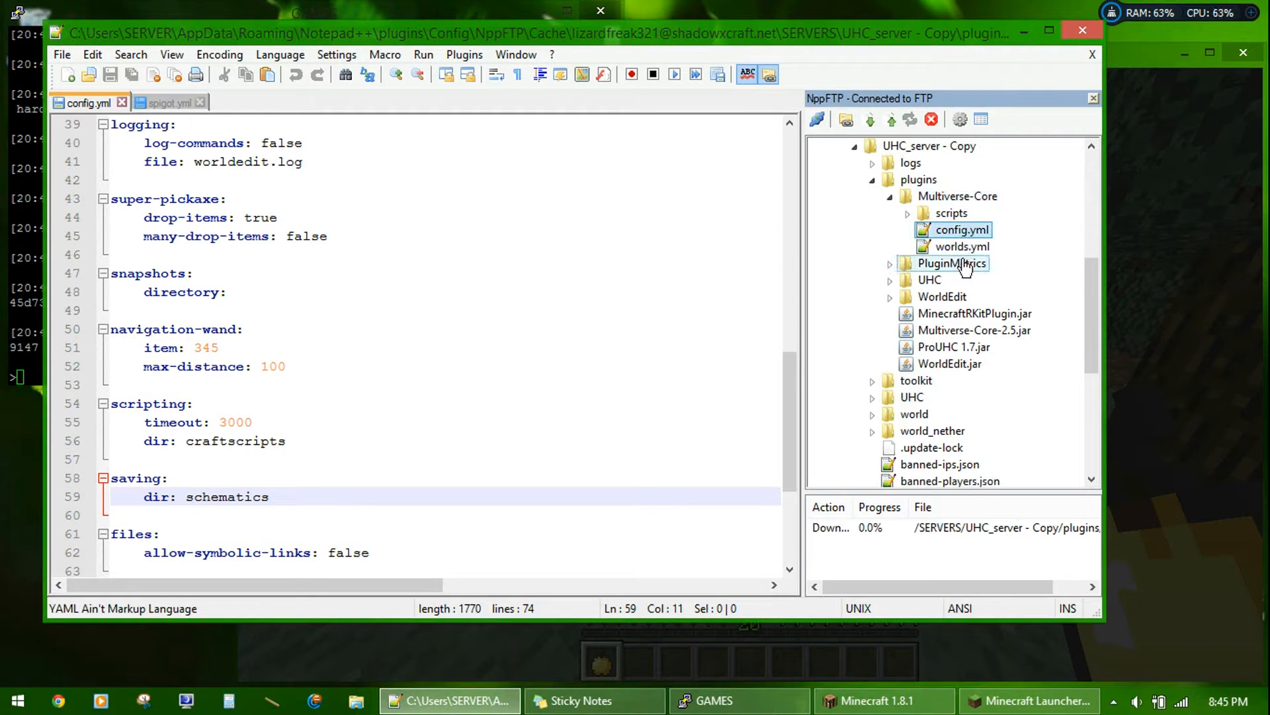
Step: In Multiverse-Core/config.yml change firstspawnworld from world to lobby
double_click(956, 229)
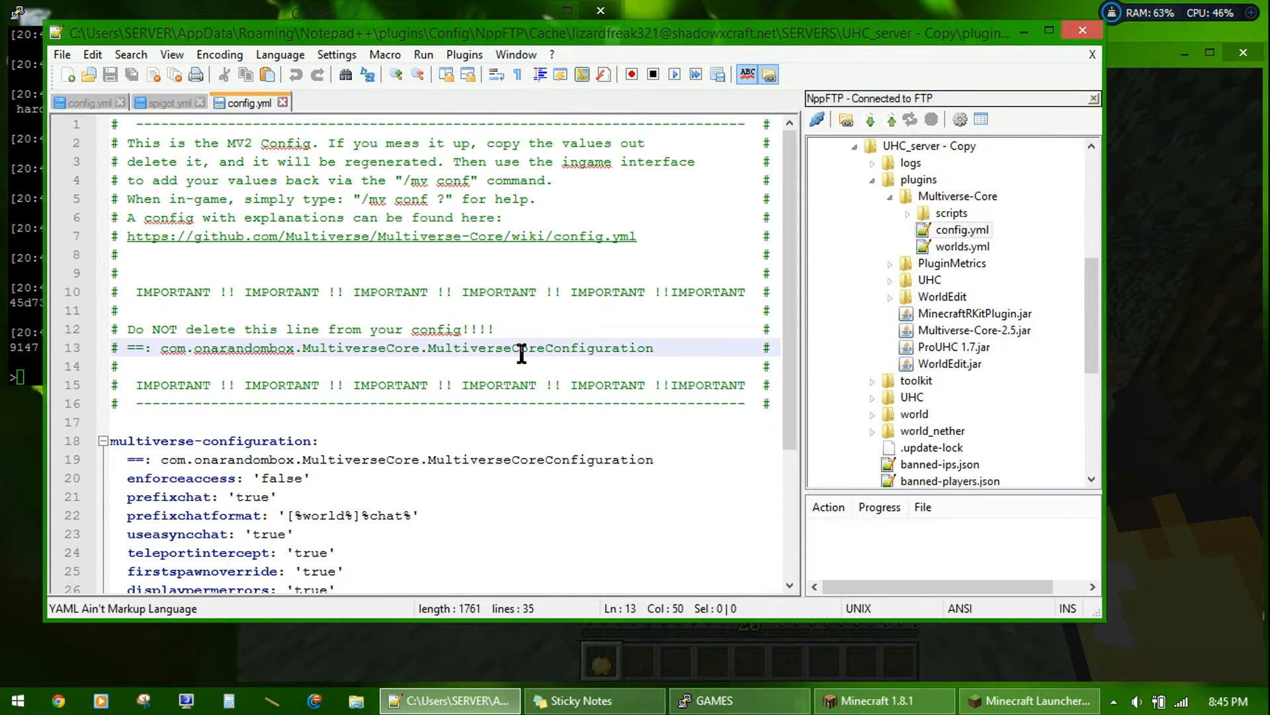
scroll("down", 3)
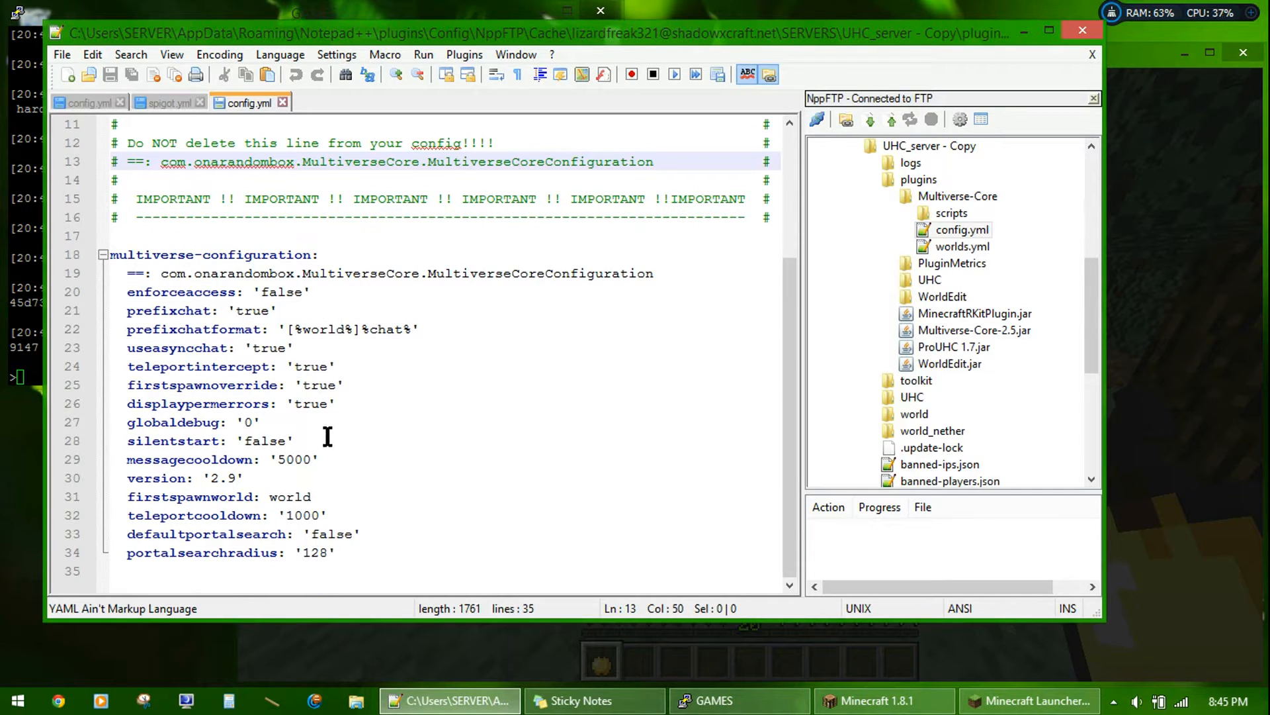
double_click(289, 496)
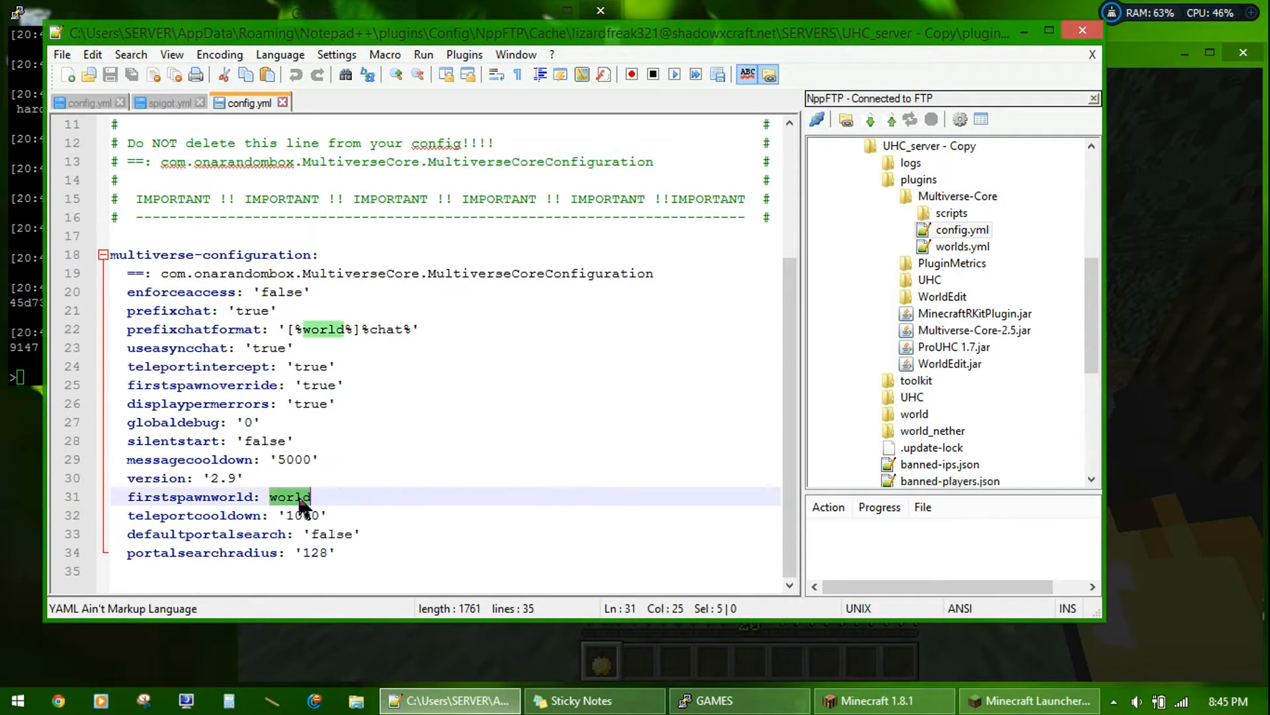
type("lobby")
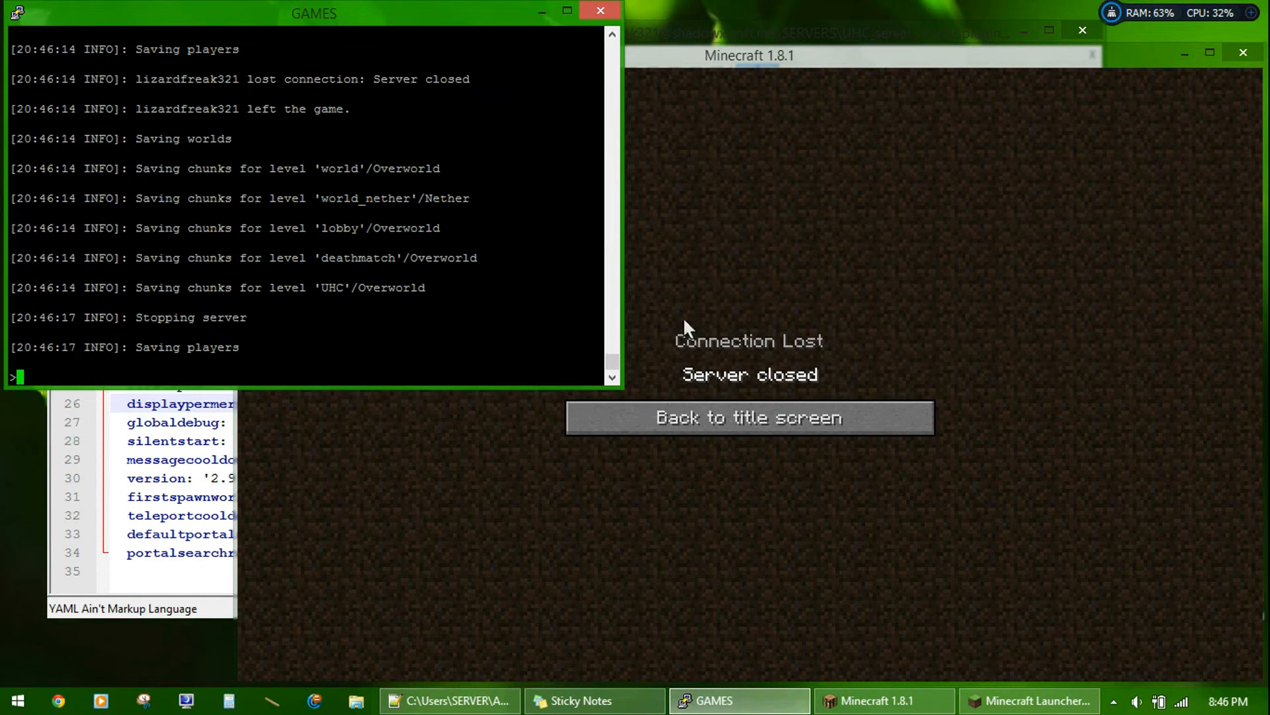
Step: Stop the server from its console and restart it so Multiverse reloads its five worlds
left_click(750, 418)
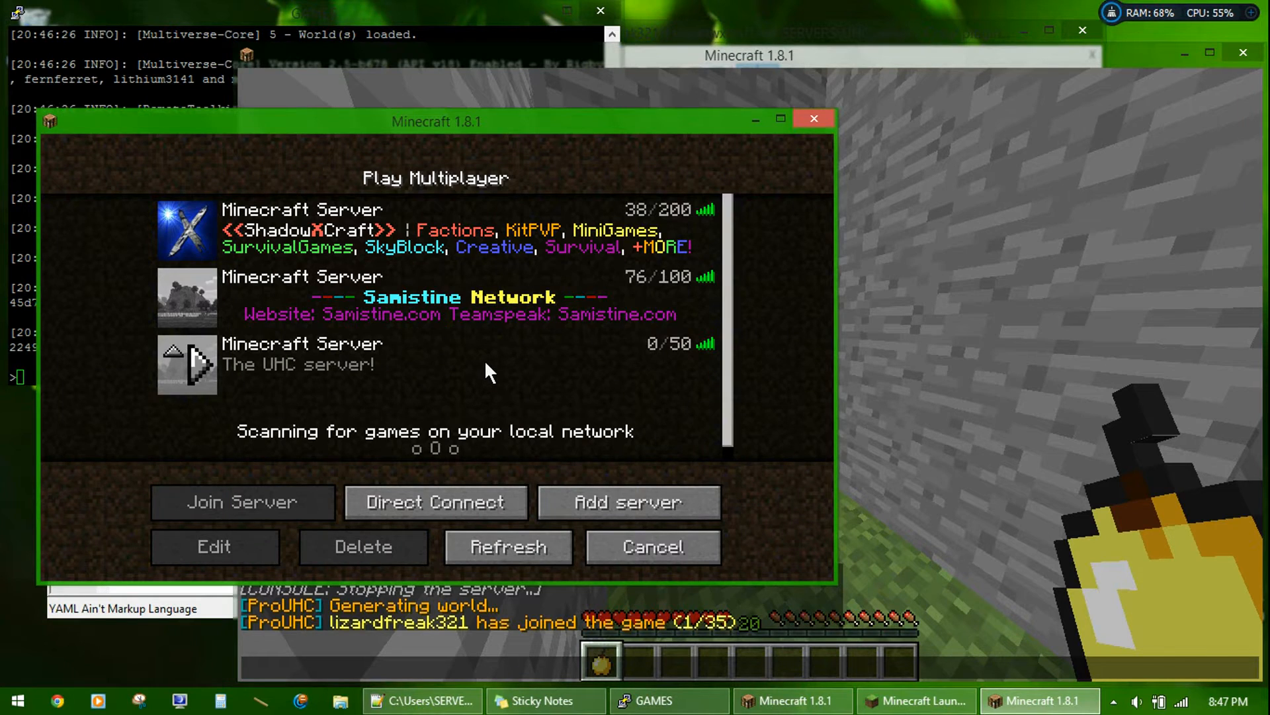
Step: Join 'The UHC server!' as a second player, LizardFreak7, bringing the count to 2/35
left_click(243, 502)
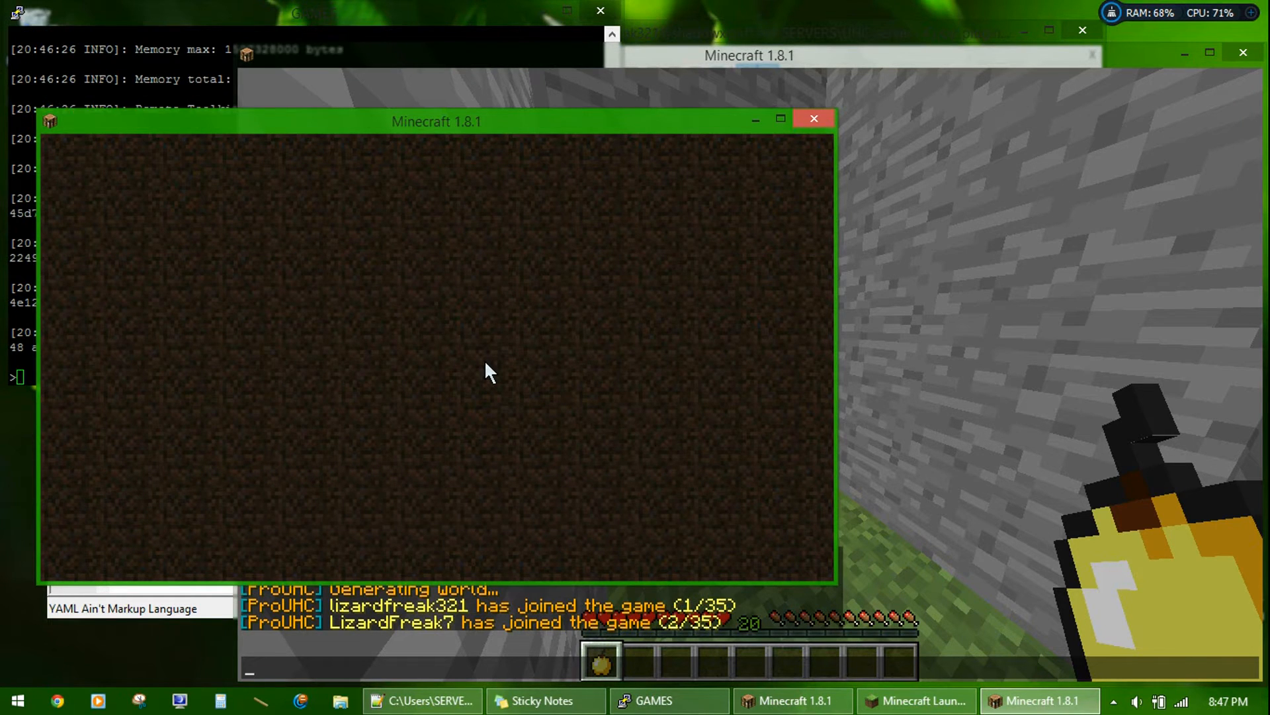
mouse_move(440, 371)
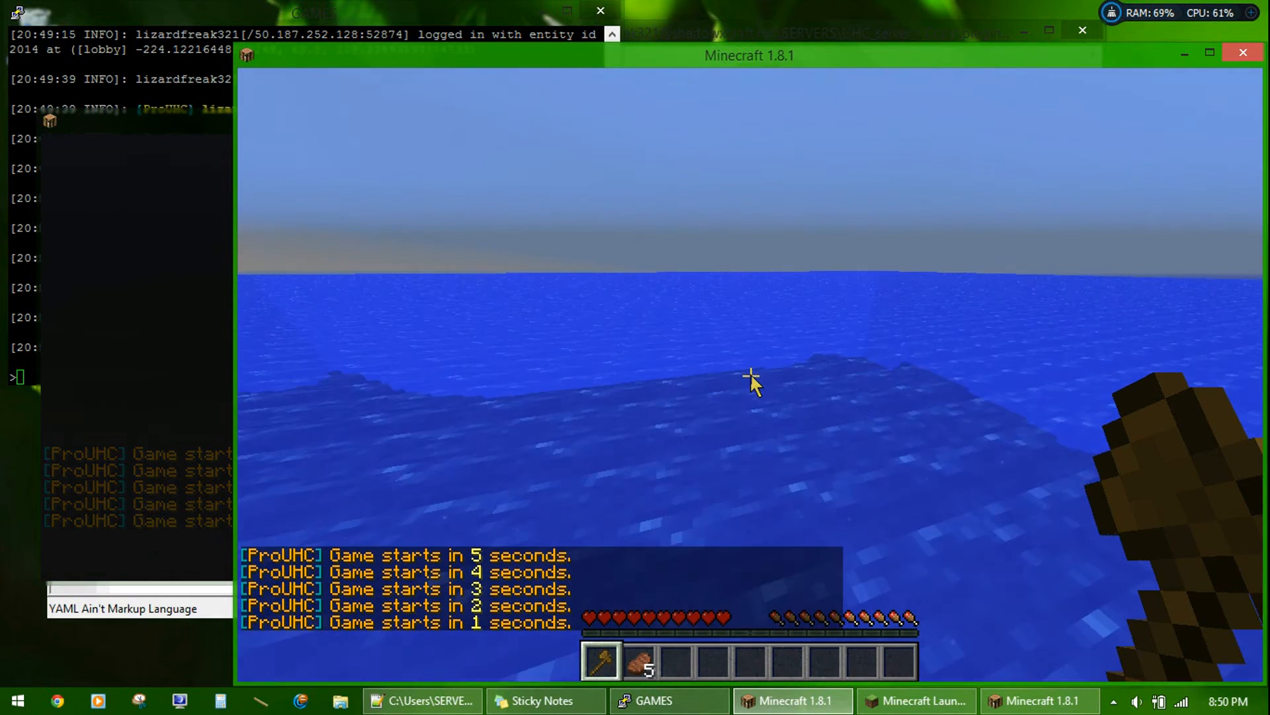
Step: Let the UHC countdown start the match, then respawn LizardFreak7 after drowning and return to Notepad++
key("Escape")
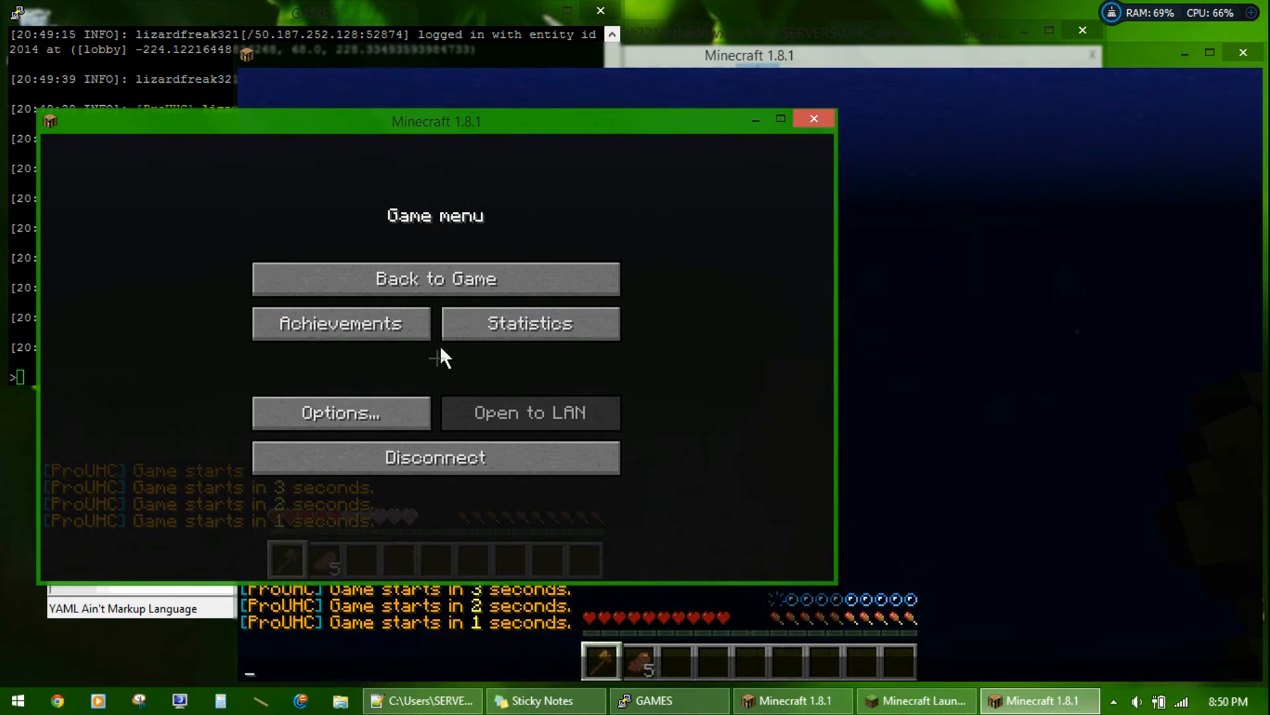
left_click(435, 279)
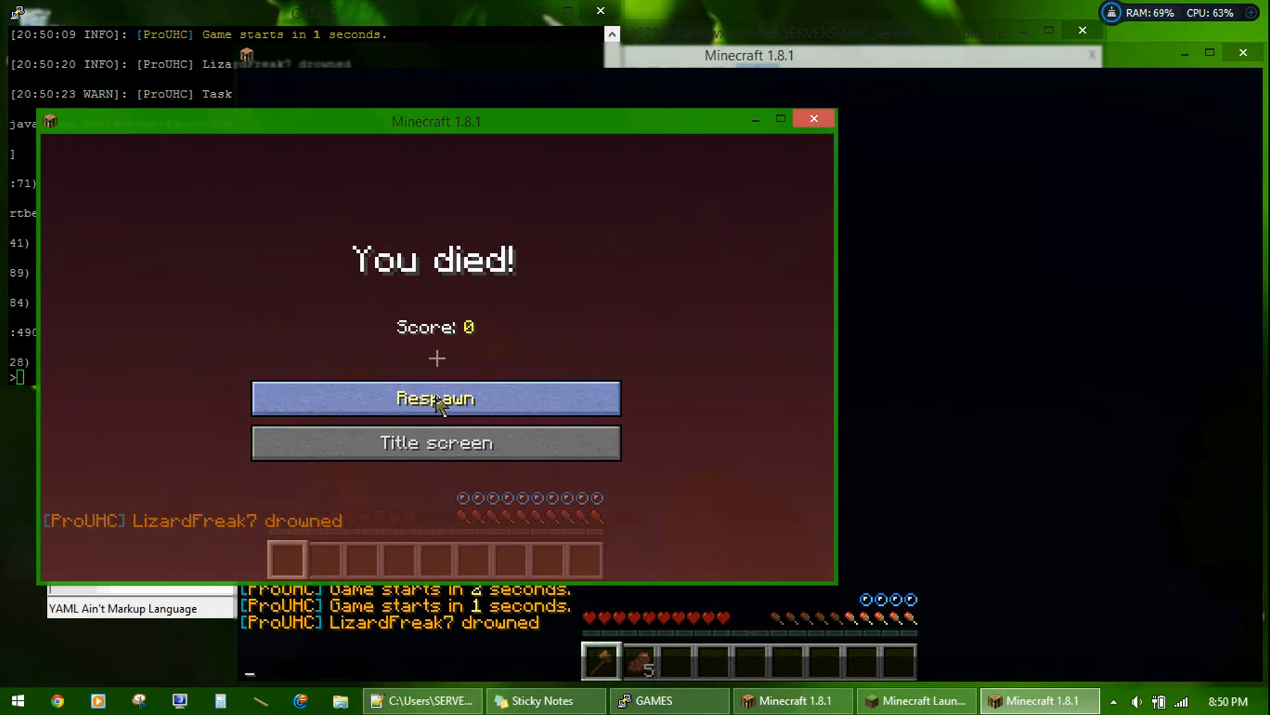
left_click(435, 398)
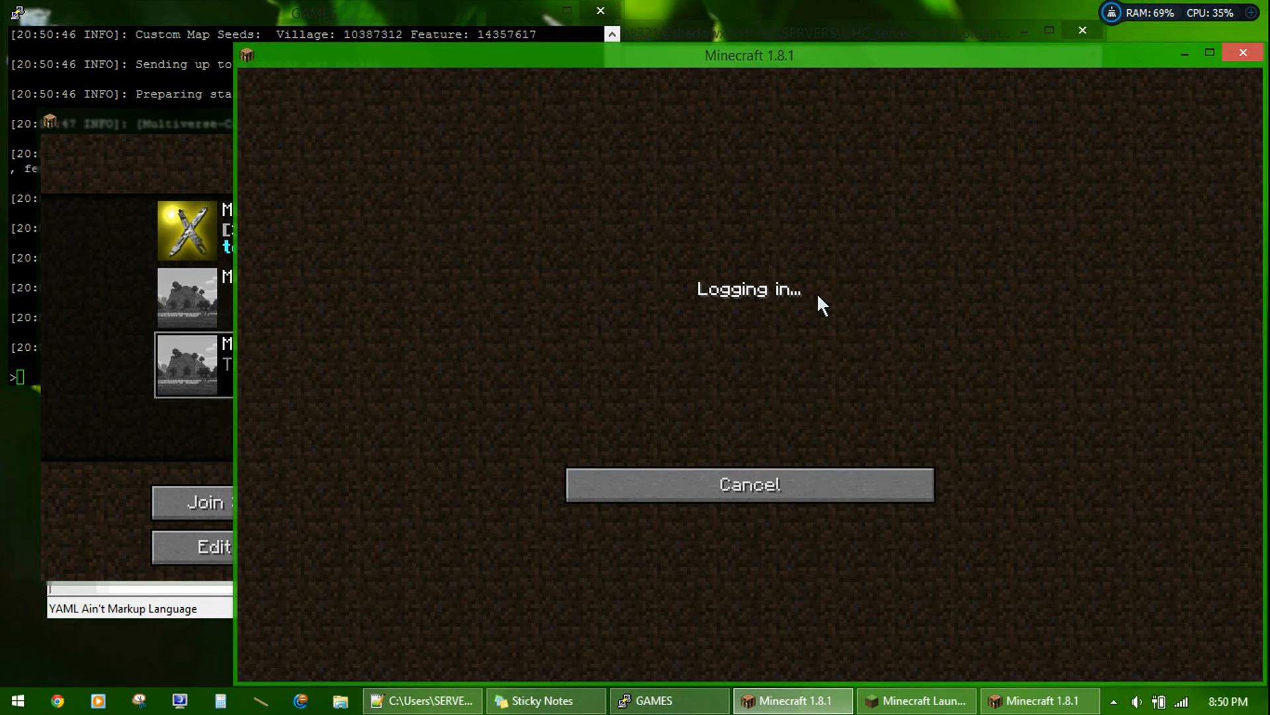
left_click(421, 700)
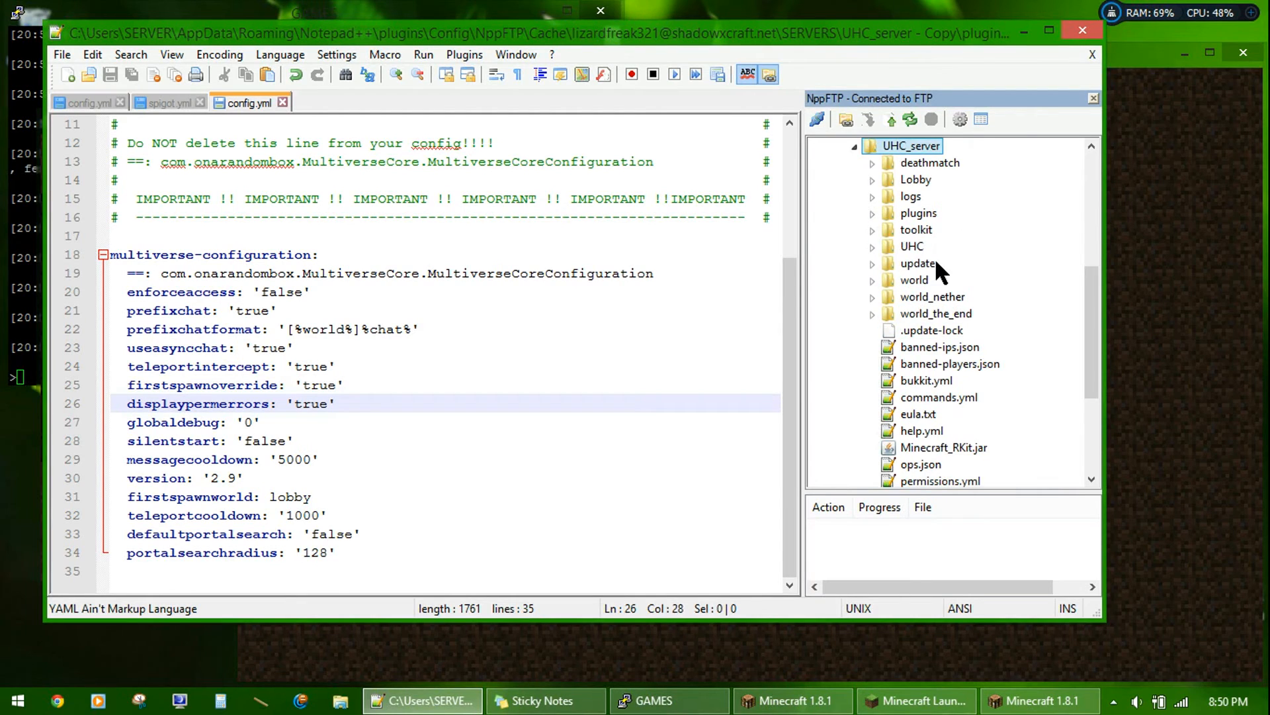
mouse_move(877, 222)
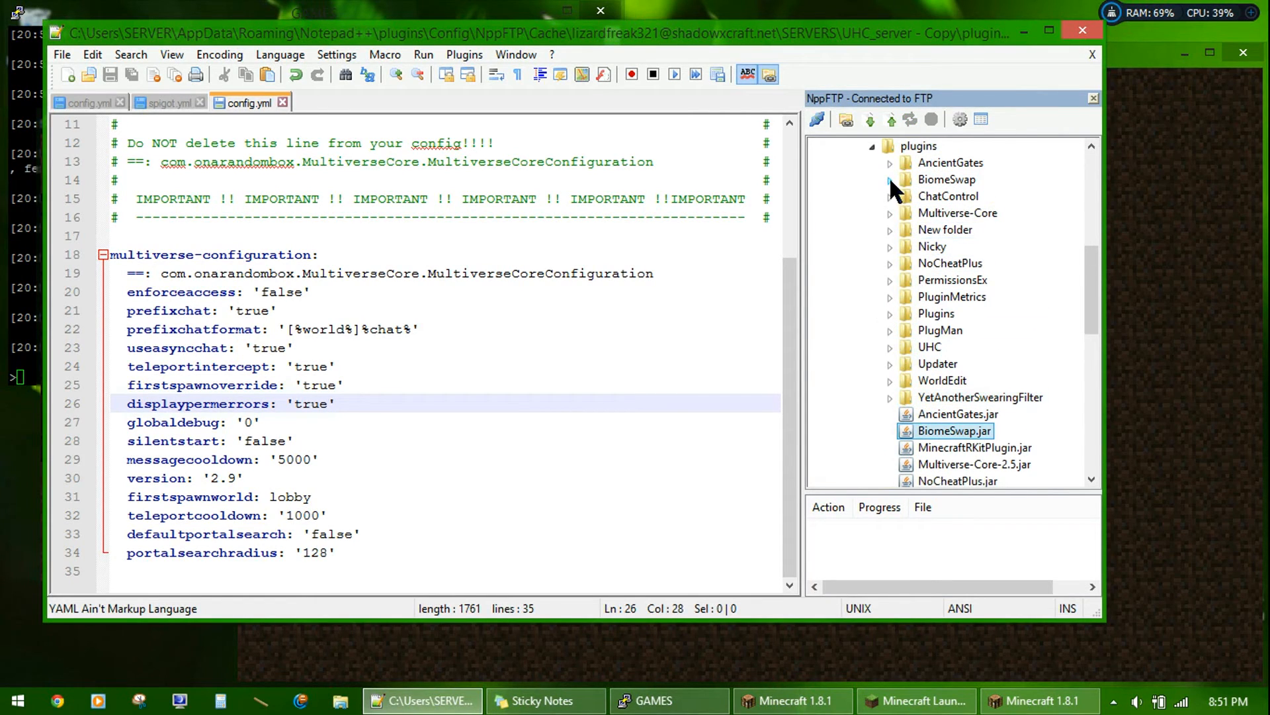
Step: Open BiomeSwap's config.yml and highlight its swaps list (OCEAN to FOREST, ICE_PLAINS to PLAINS)
double_click(946, 179)
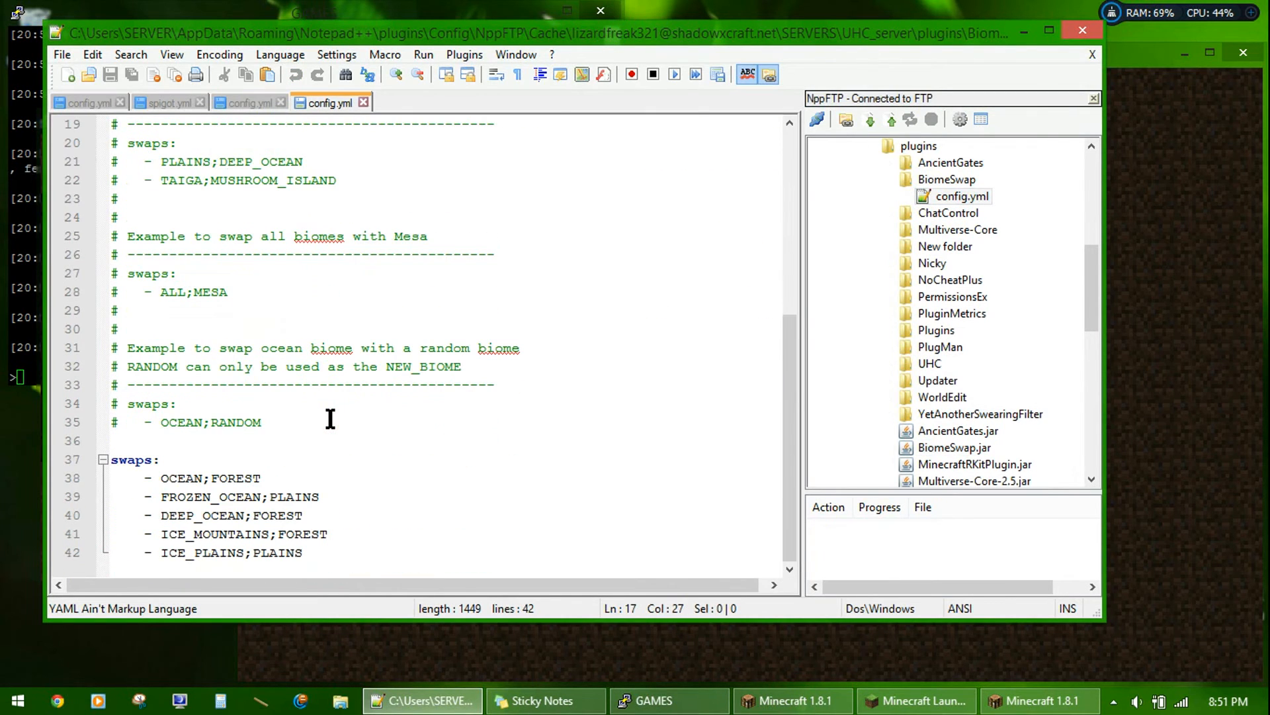
left_click(178, 478)
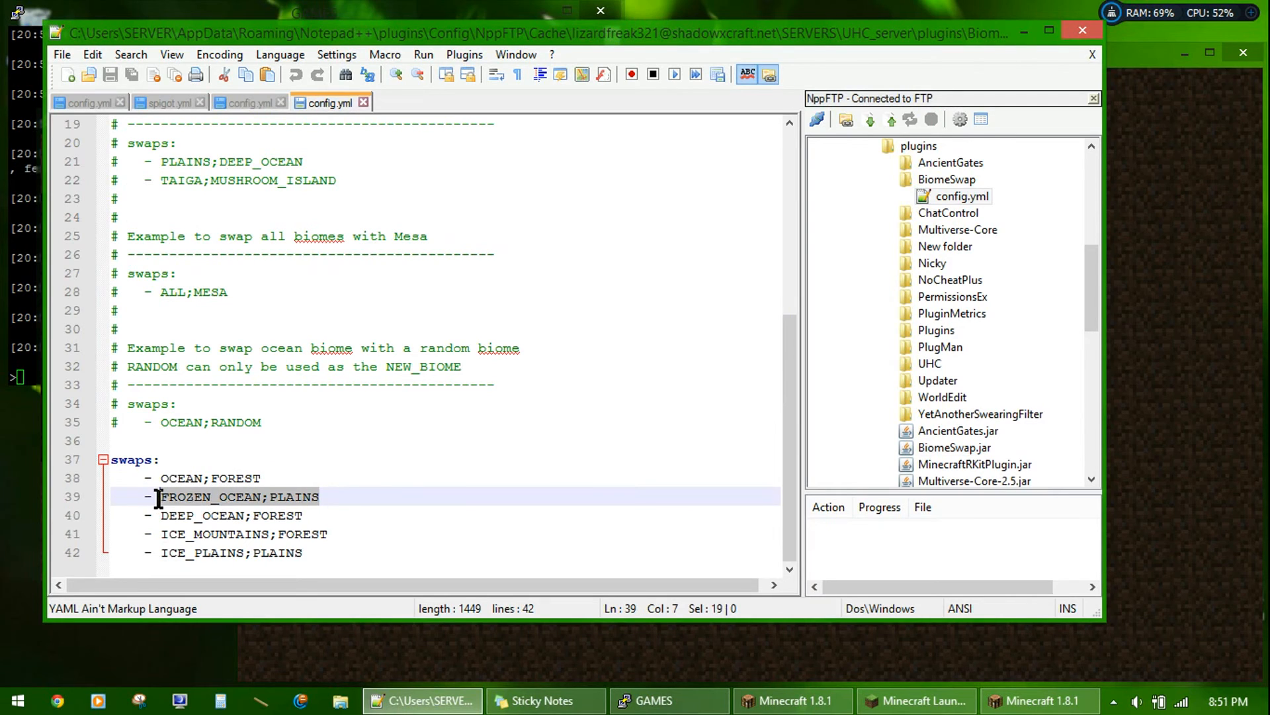
left_click(325, 534)
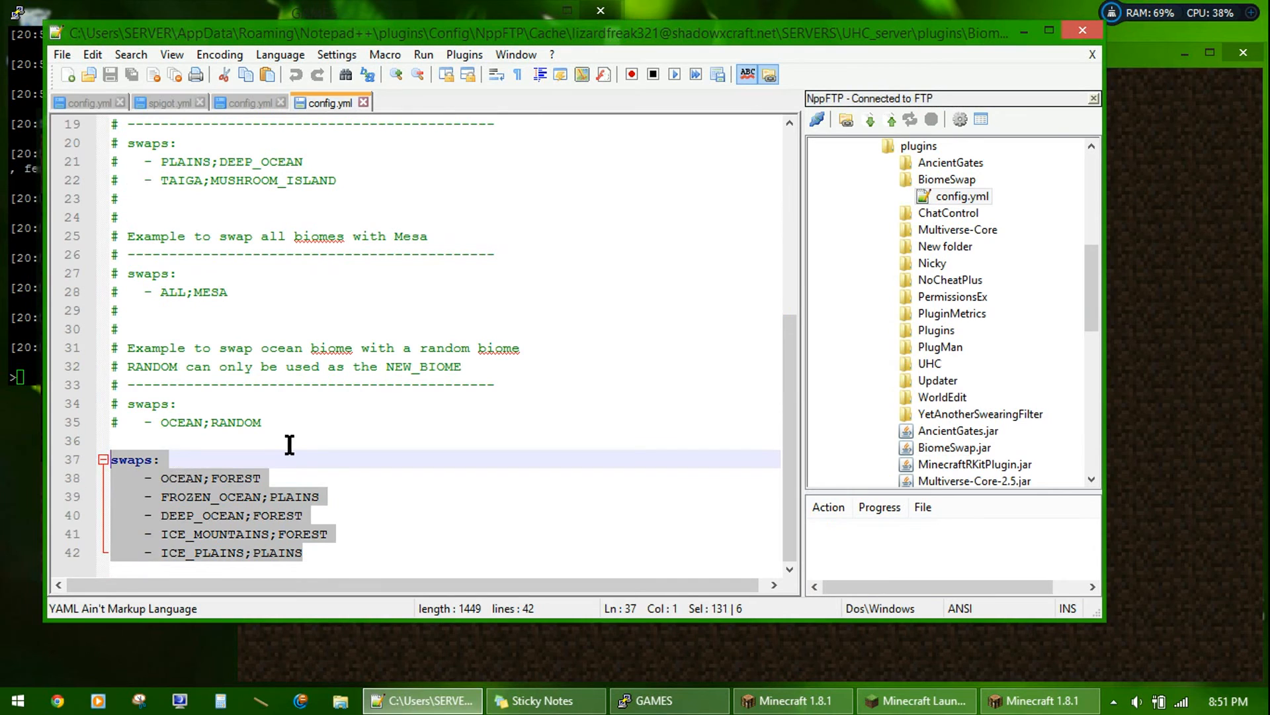
left_click(296, 440)
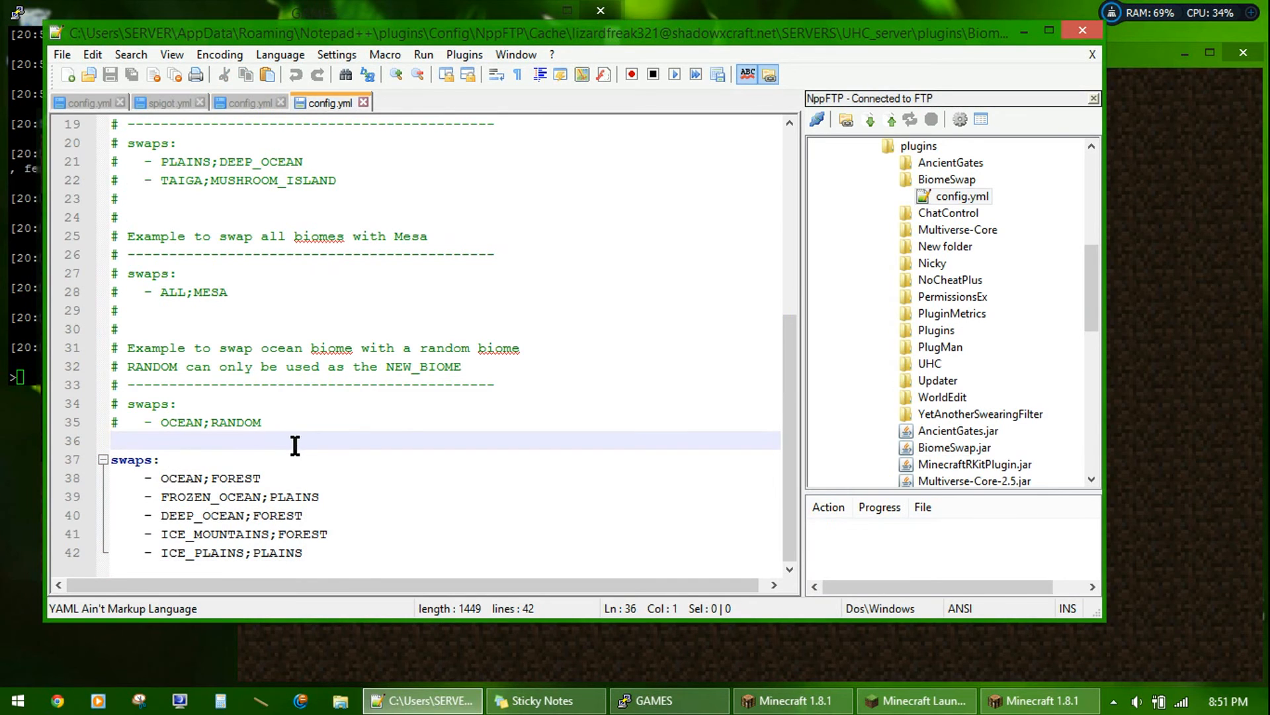